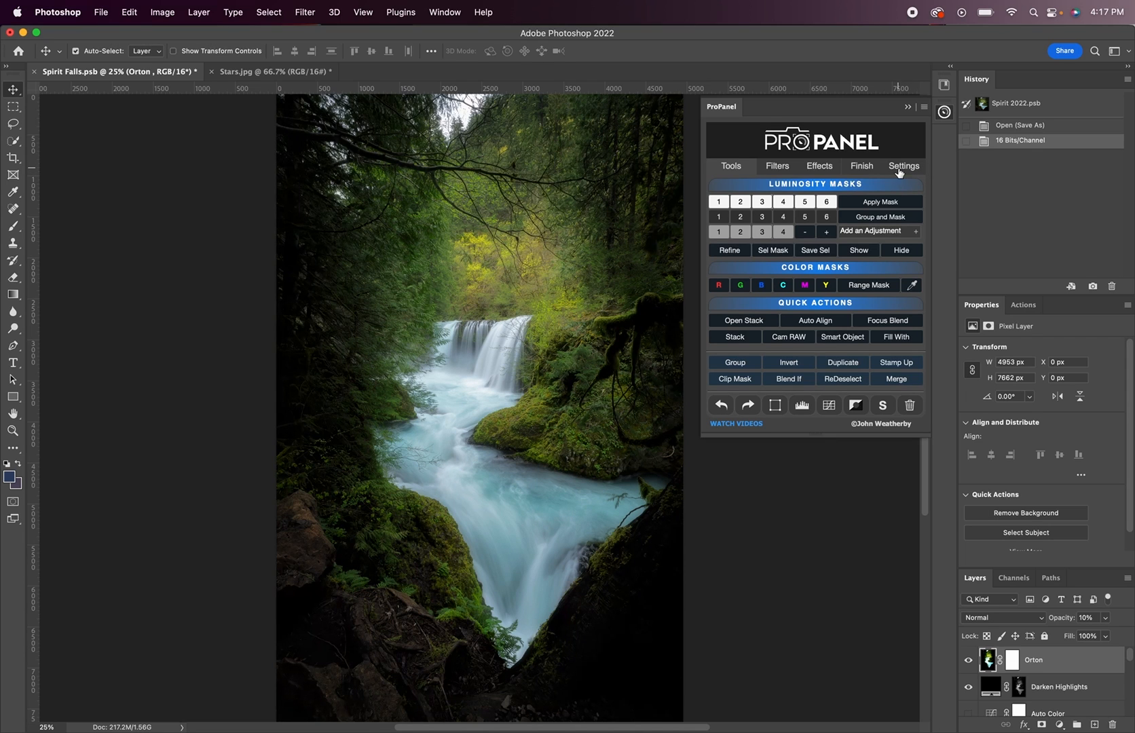
# - Open ProPanel's Settings page and leave the interface language on Auto
pyautogui.click(901, 165)
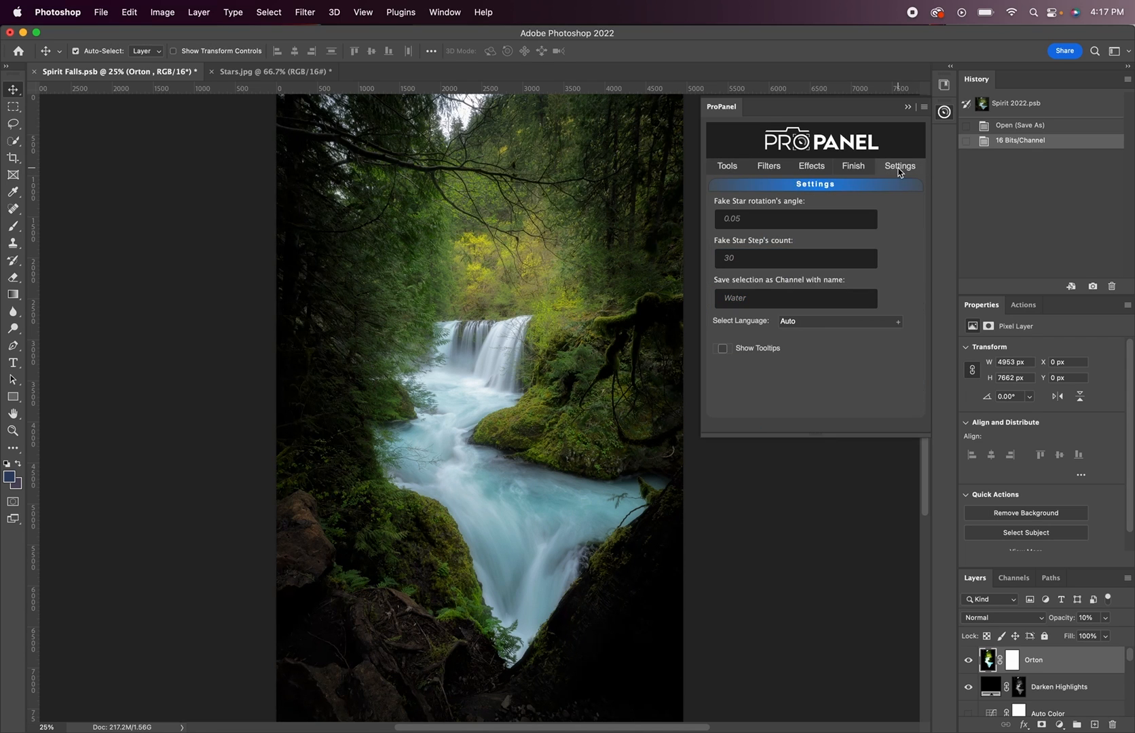
pyautogui.click(794, 298)
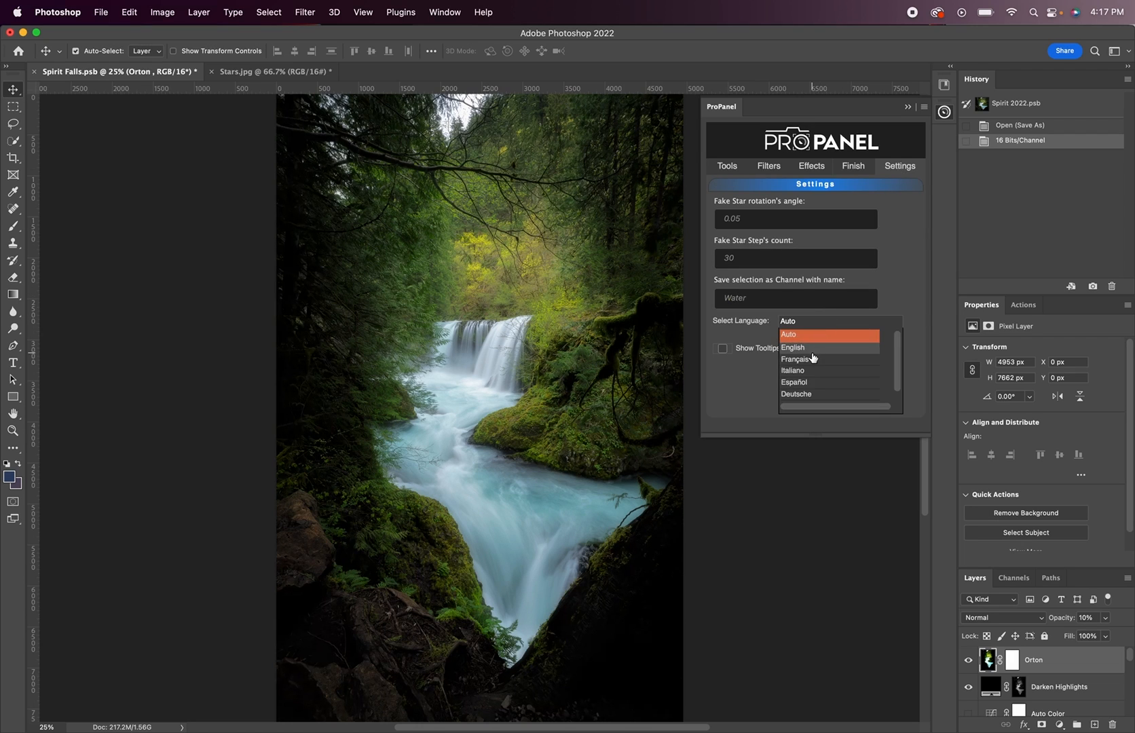
pyautogui.moveTo(810, 370)
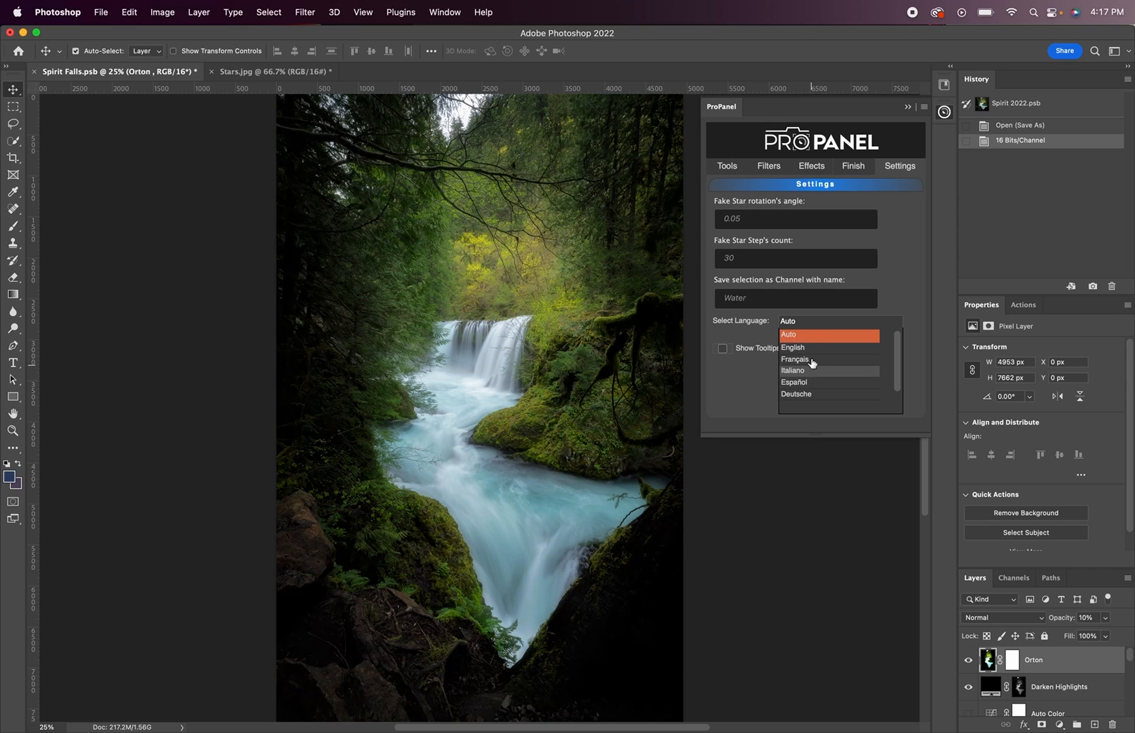
pyautogui.click(787, 320)
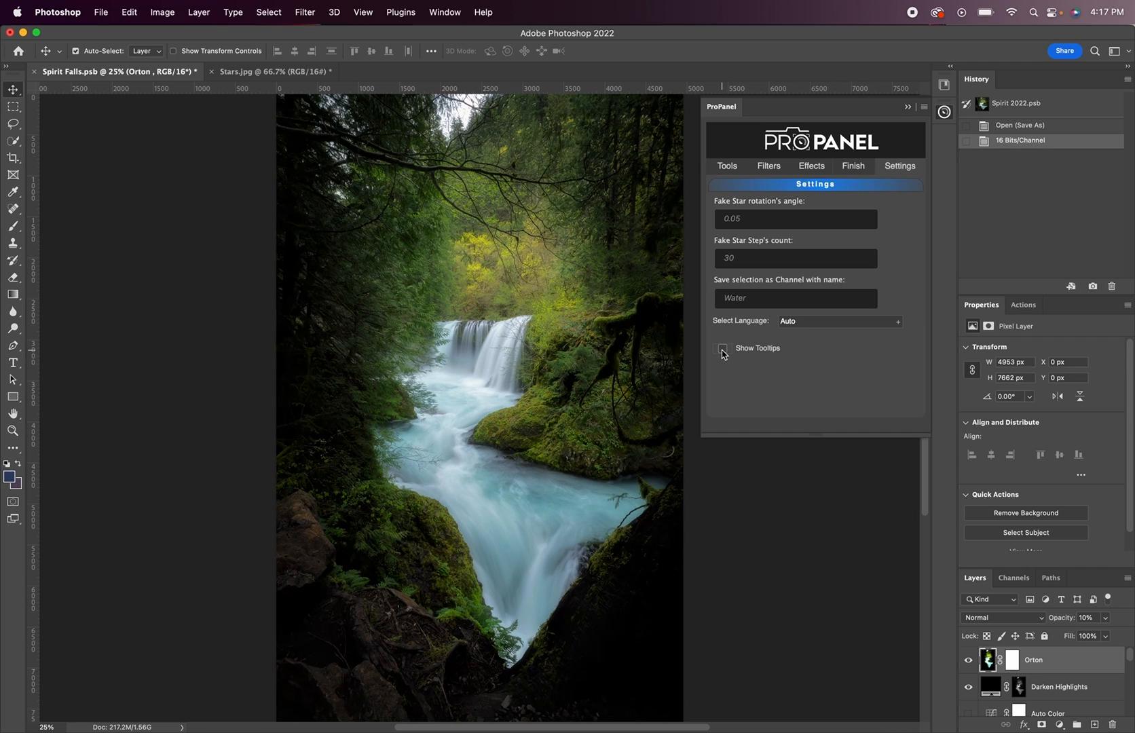
# - Preview tooltips on ProPanel's Tools and Filters tabs, then turn Show Tooltips off
pyautogui.click(727, 165)
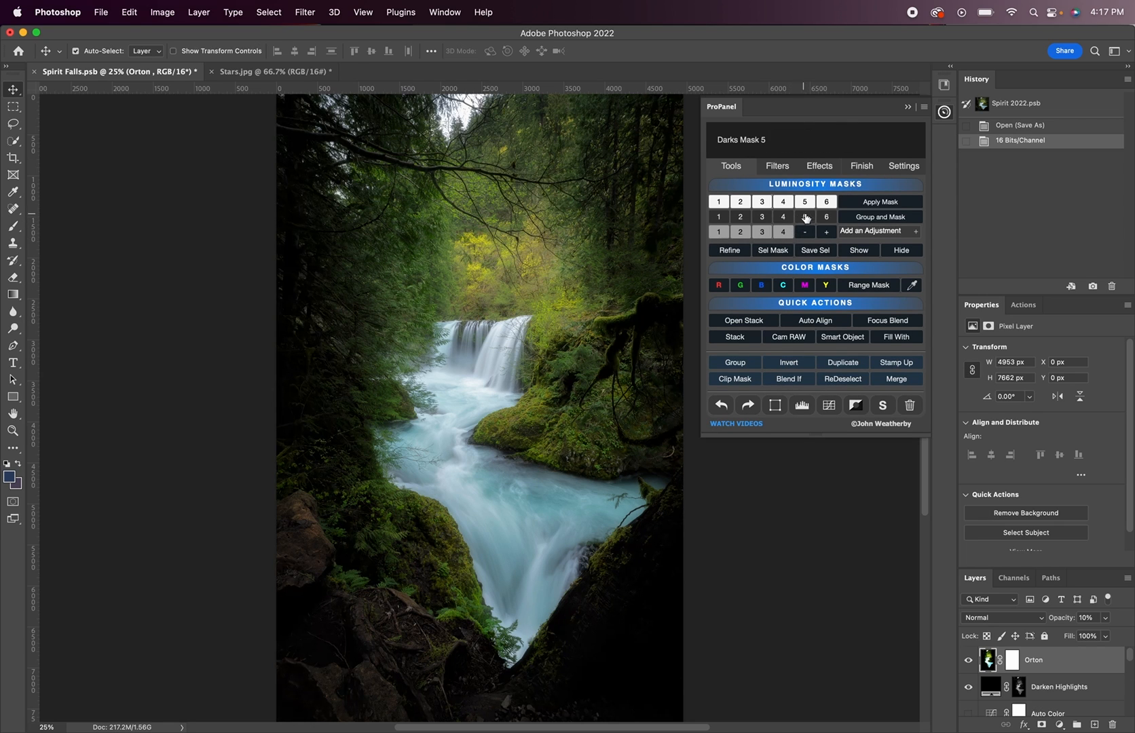
pyautogui.click(782, 284)
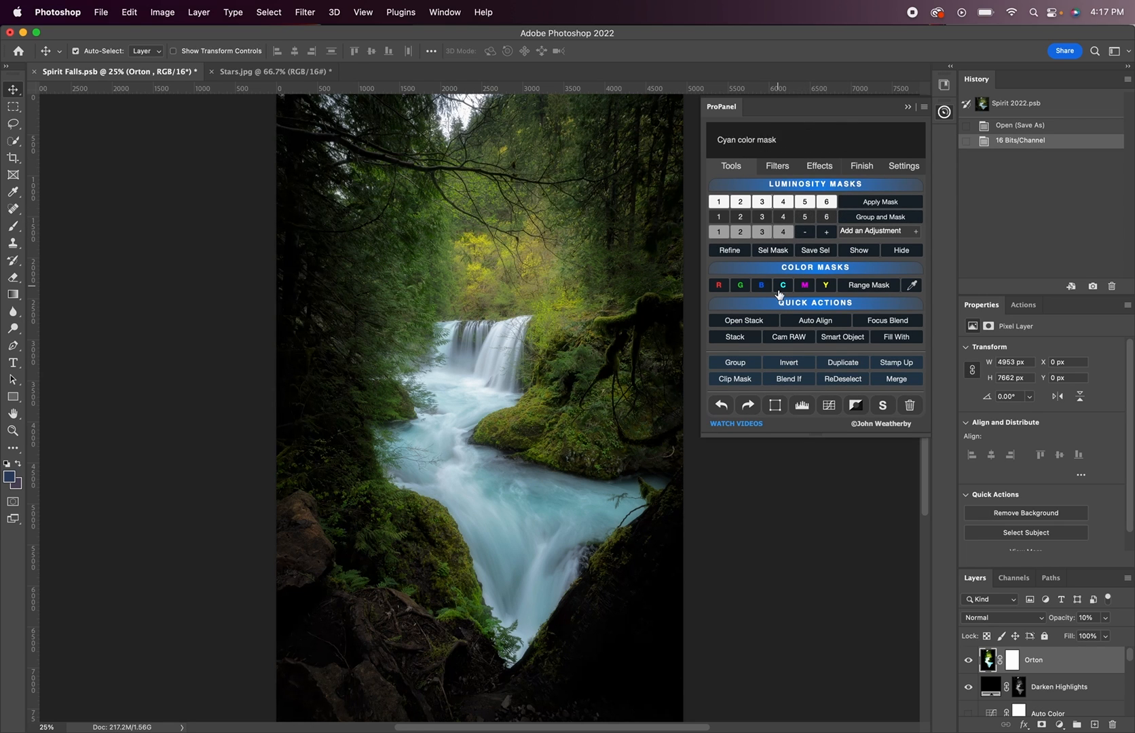
pyautogui.moveTo(885, 321)
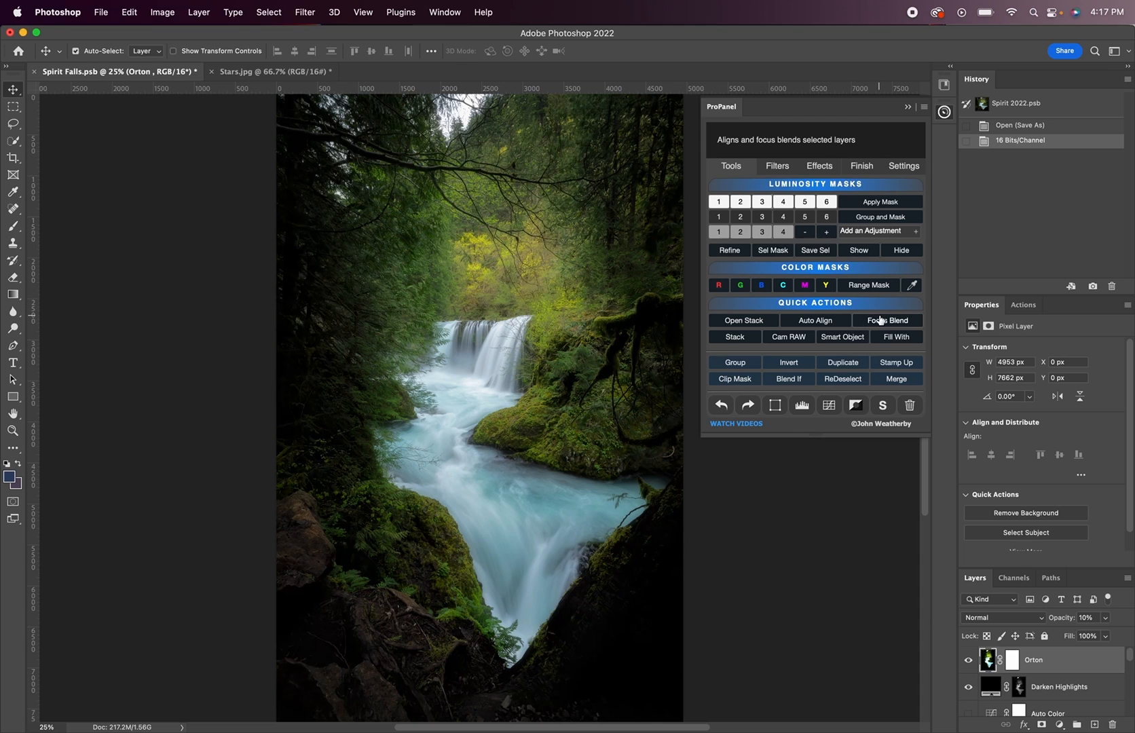
pyautogui.click(774, 166)
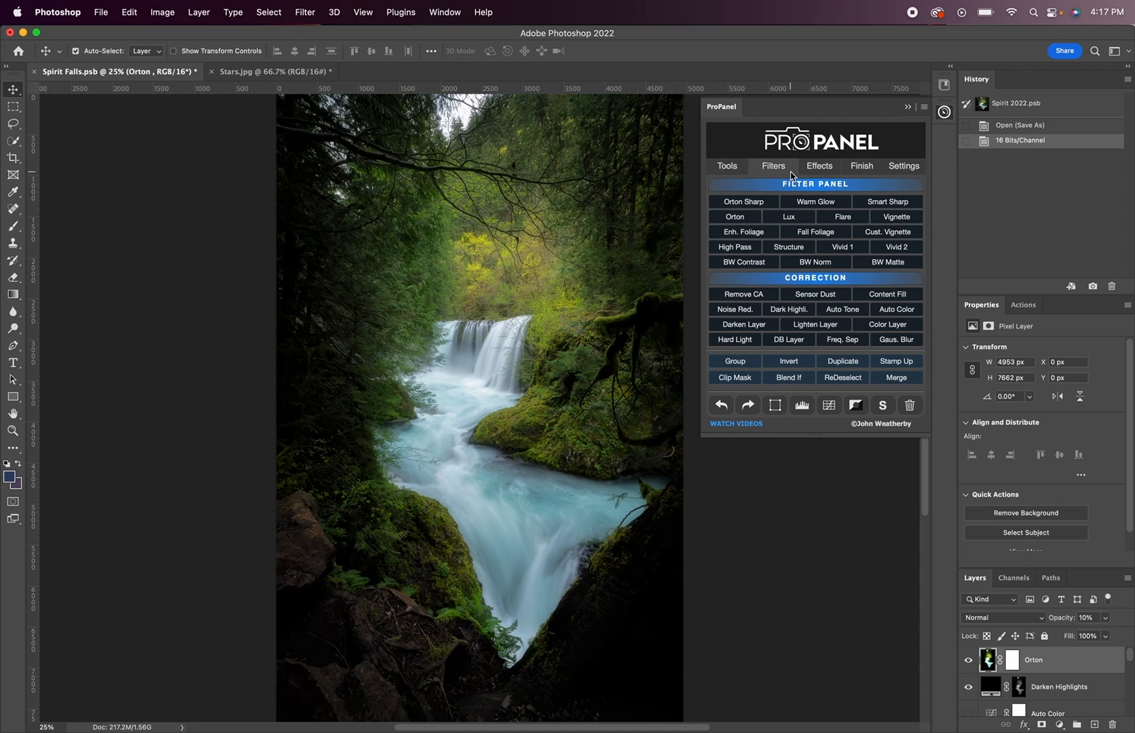
pyautogui.click(900, 165)
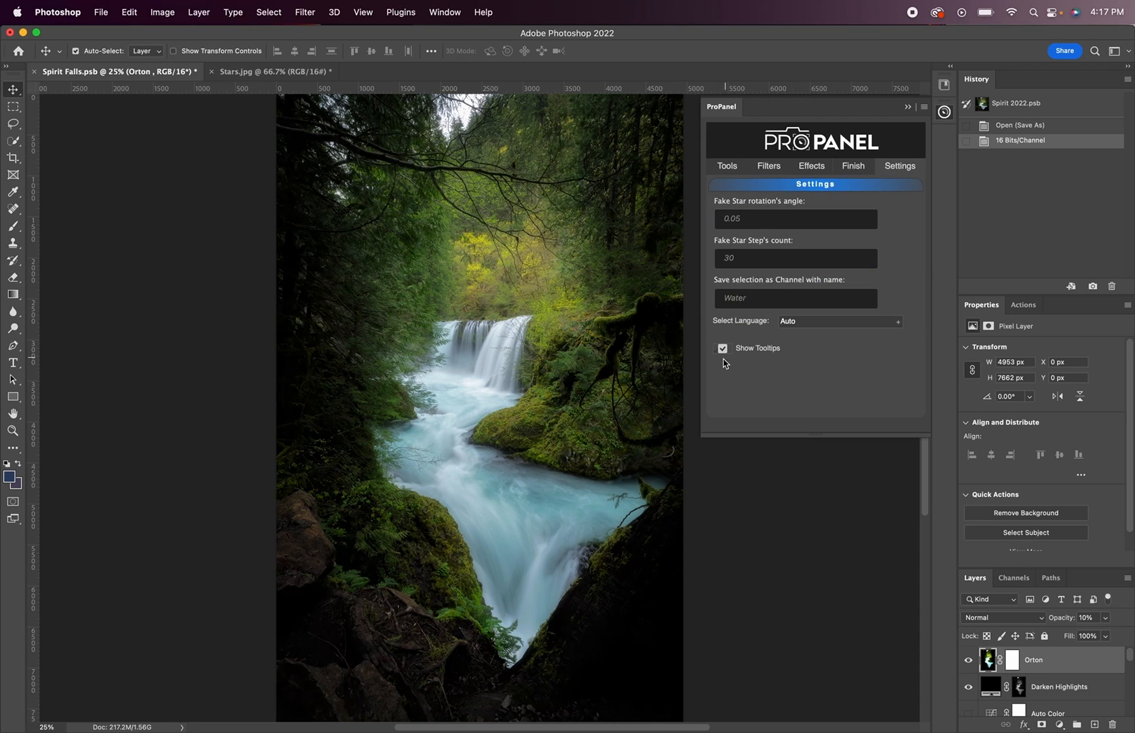
pyautogui.click(722, 349)
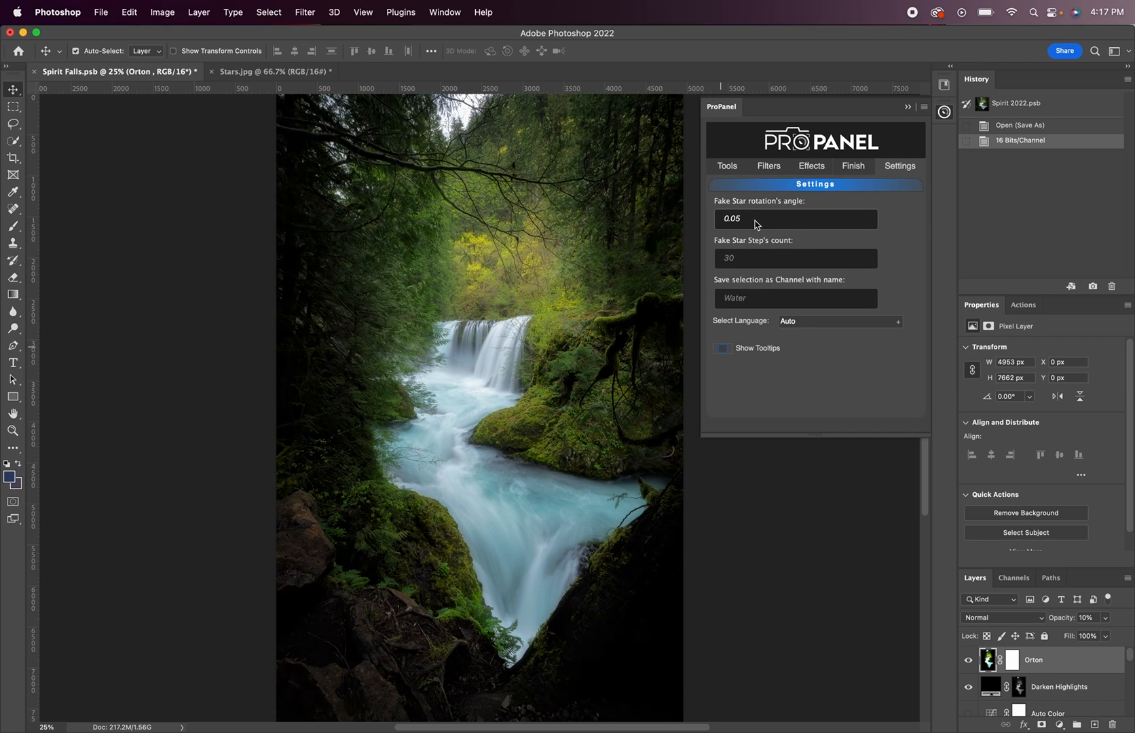
# - Set the fake star step count to 100 and drag guides onto the Stars image
pyautogui.click(794, 258)
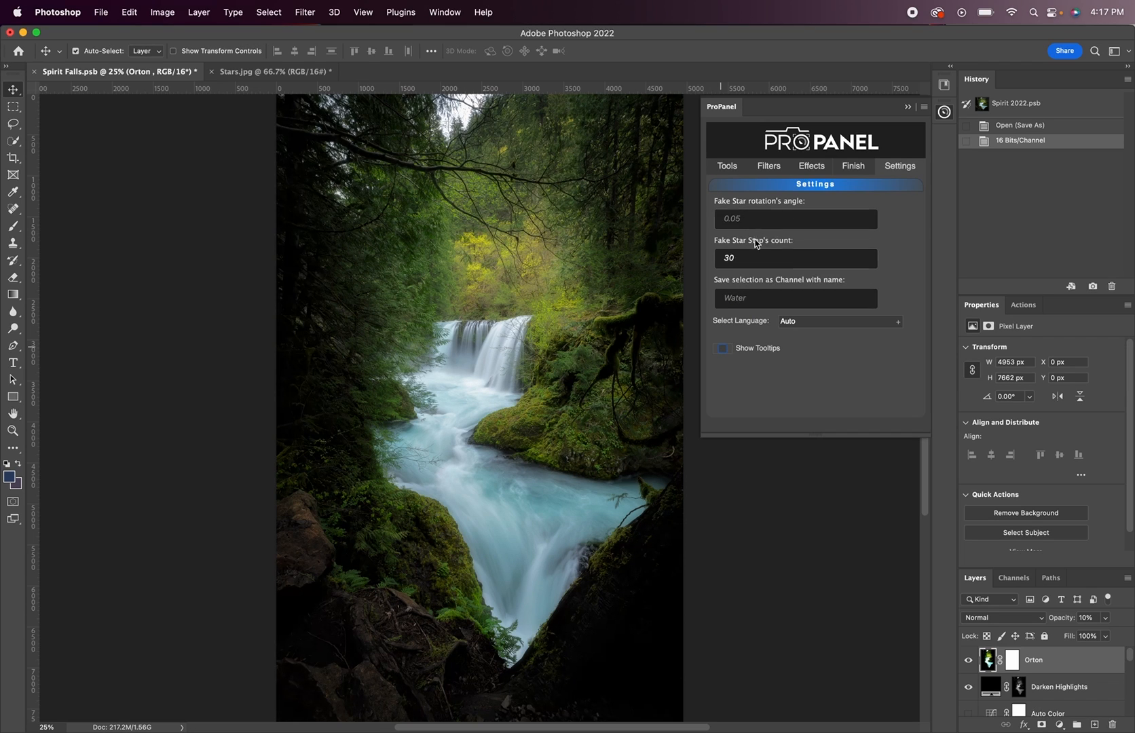
pyautogui.click(794, 219)
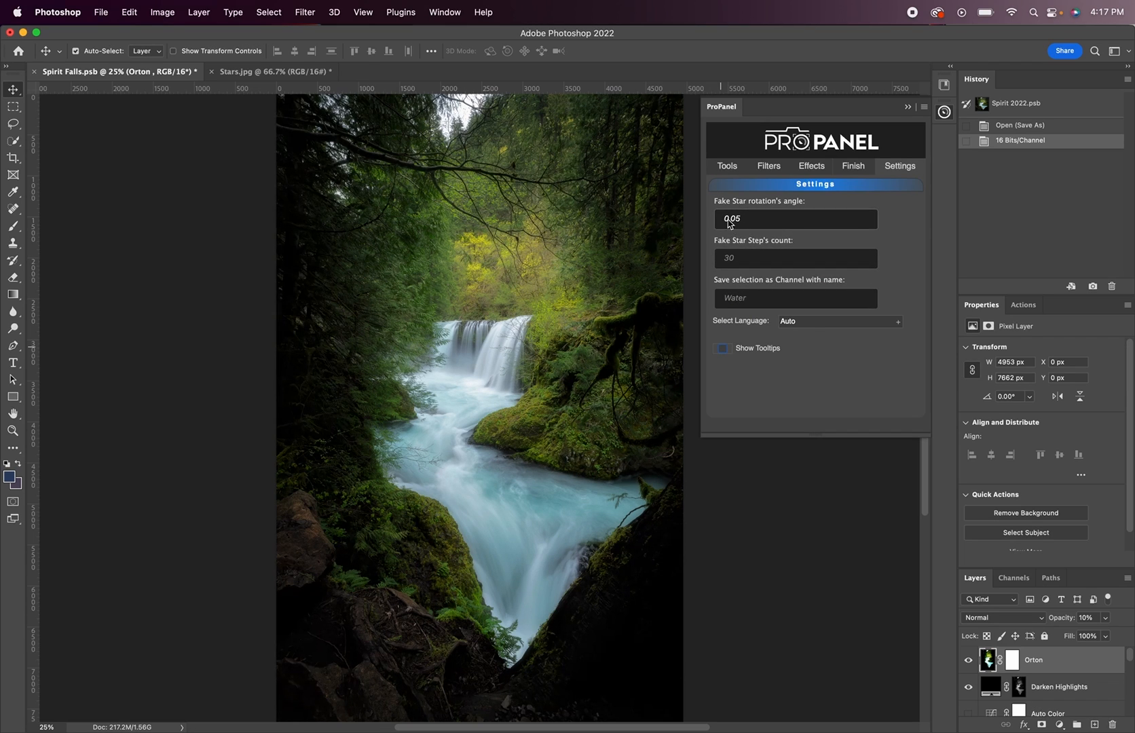
pyautogui.moveTo(732, 235)
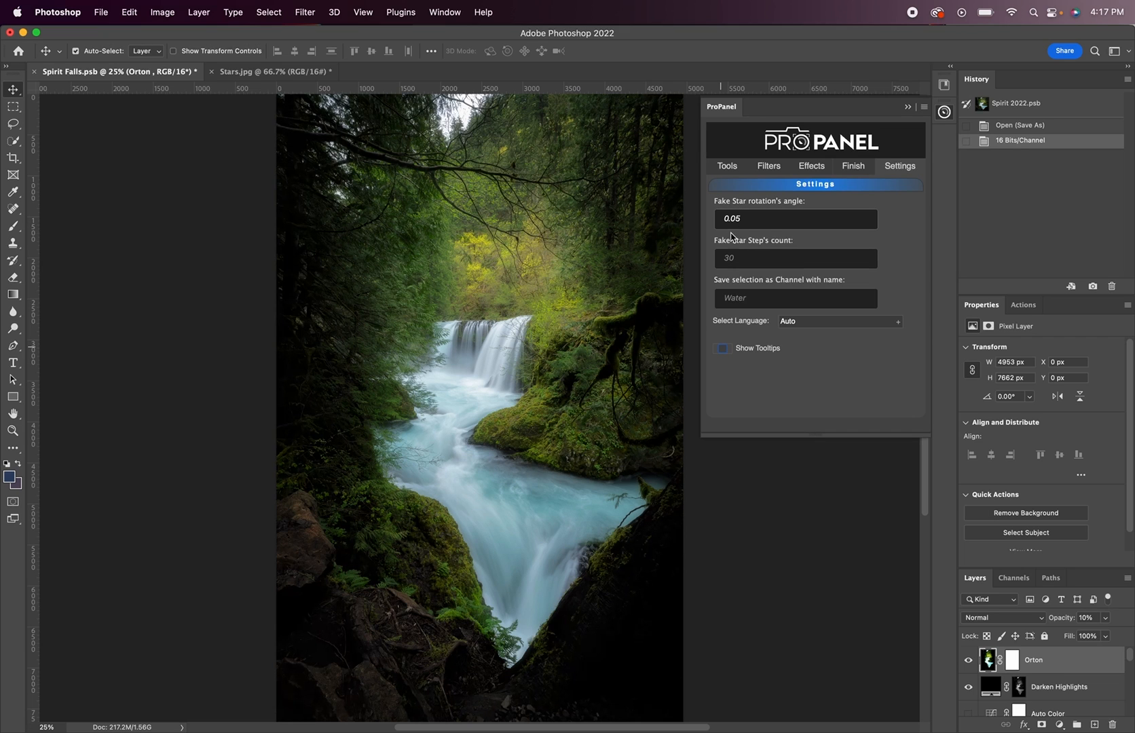
pyautogui.click(795, 259)
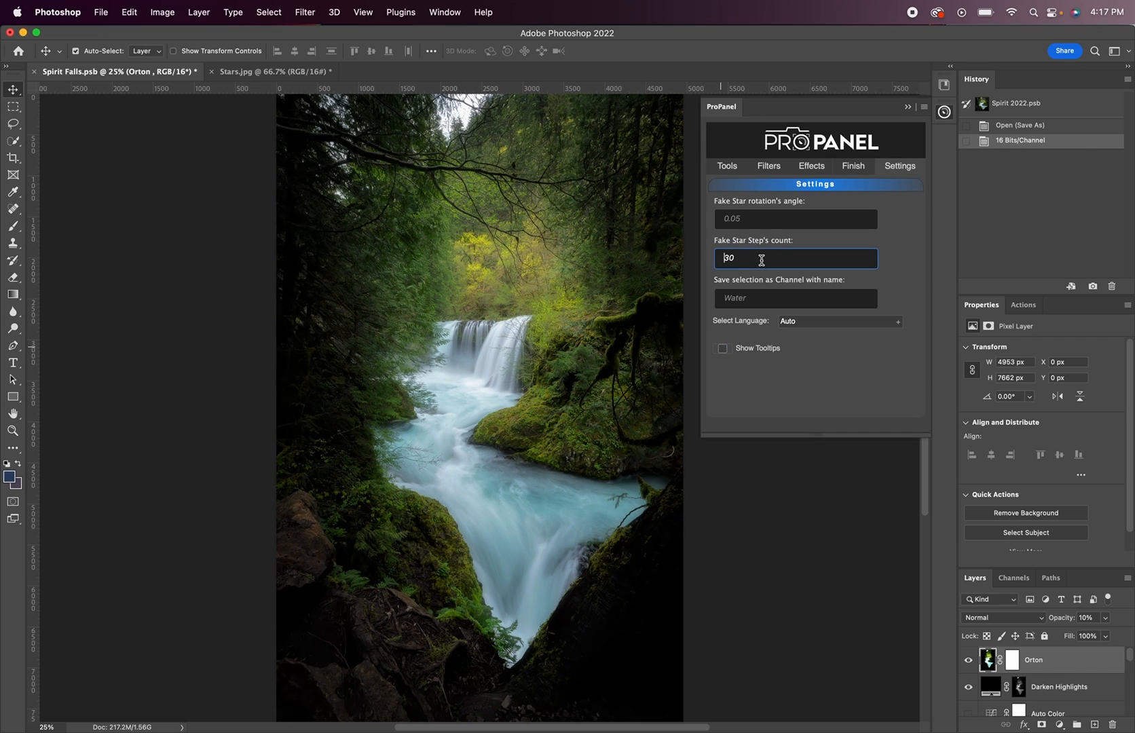
pyautogui.write('100')
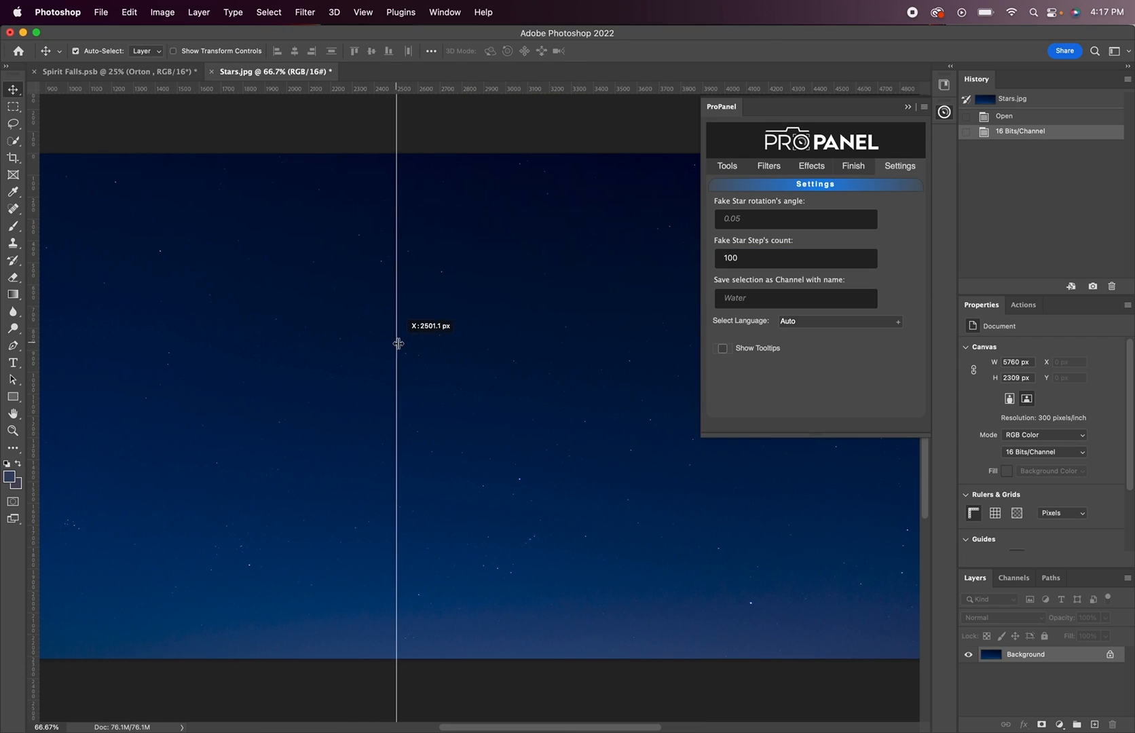
pyautogui.moveTo(396, 343); pyautogui.dragTo(405, 343)
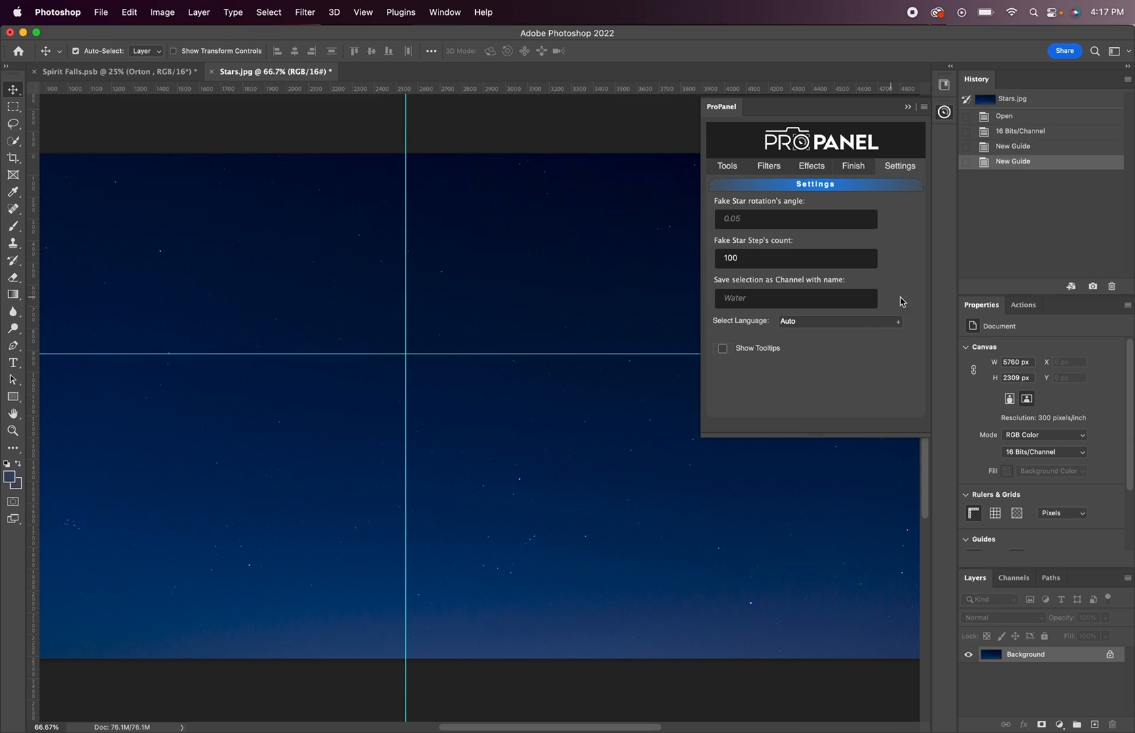
pyautogui.click(810, 169)
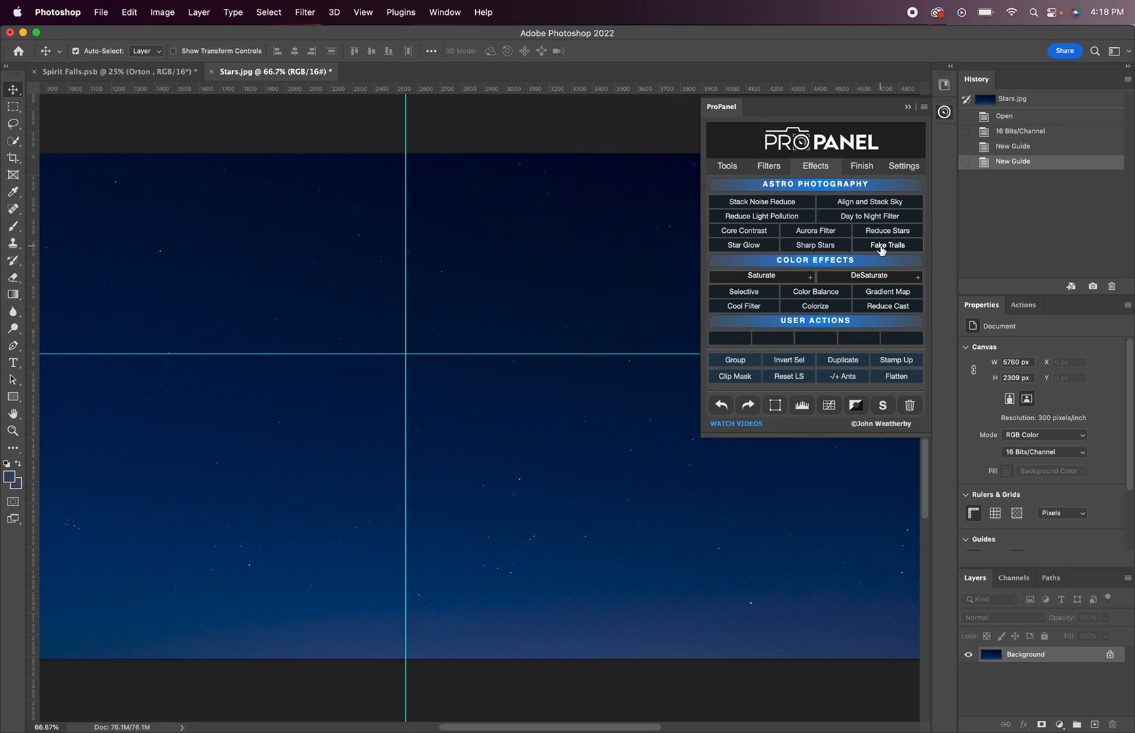
# - Run Fake Trails to build circular star trails around the guide intersection
pyautogui.click(886, 244)
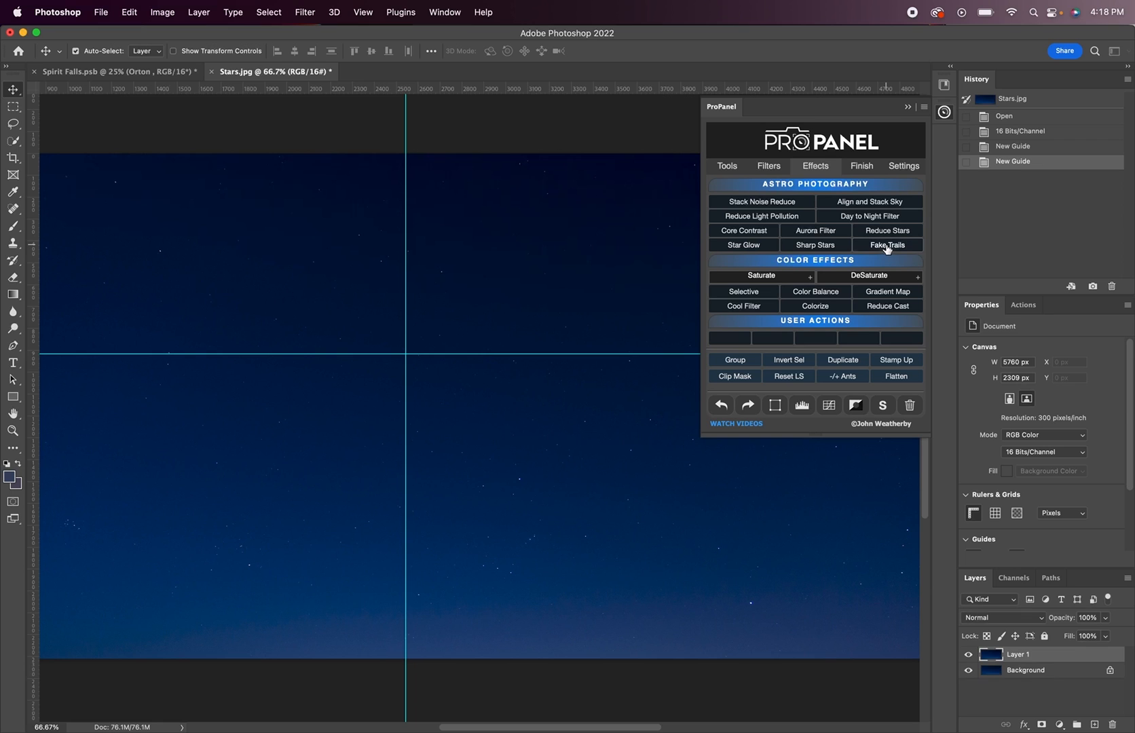
pyautogui.click(886, 244)
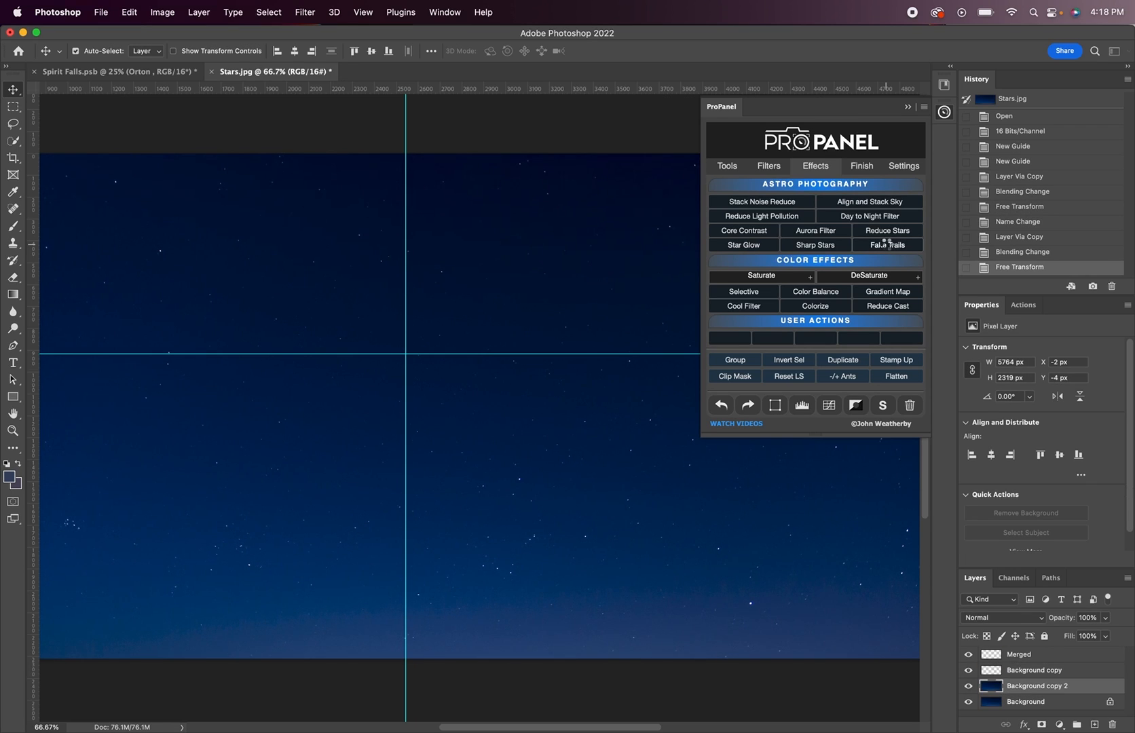
pyautogui.click(886, 244)
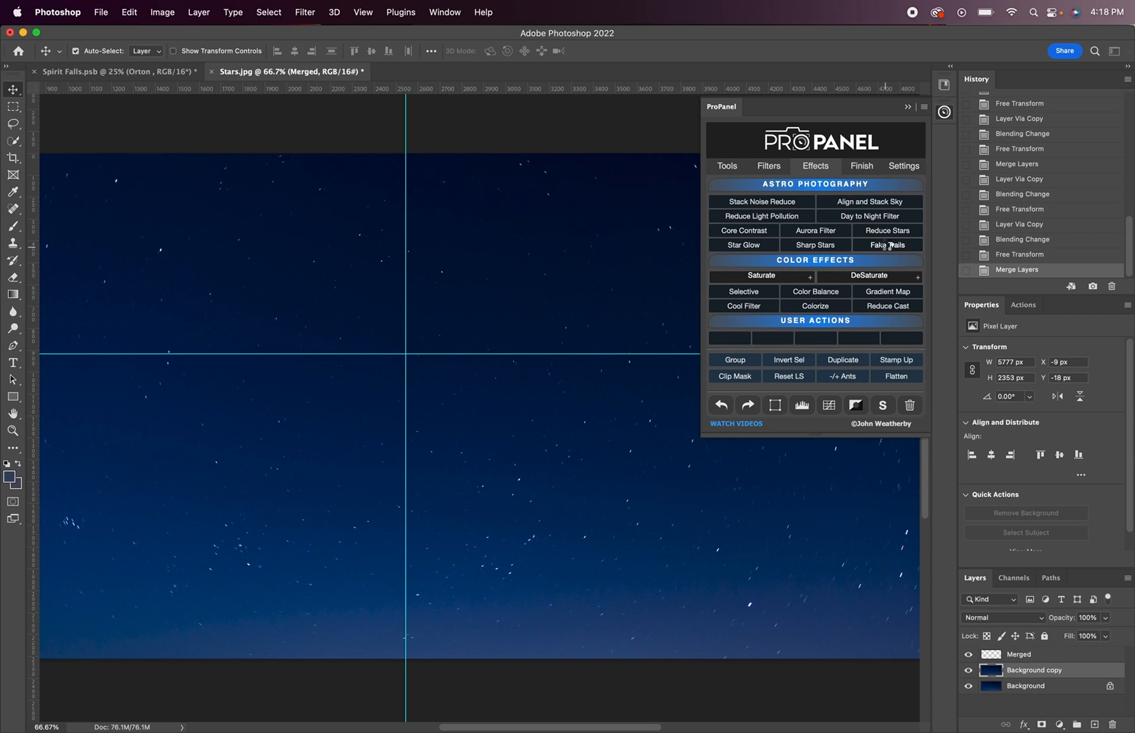
pyautogui.click(885, 244)
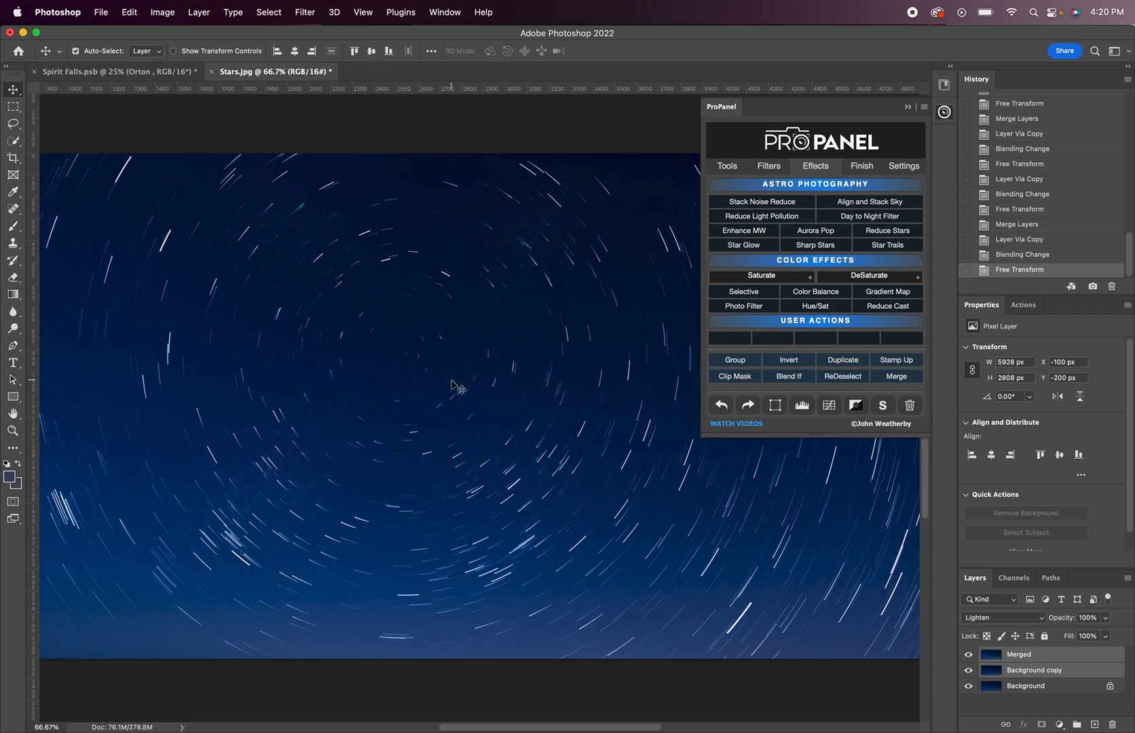
pyautogui.moveTo(834, 375)
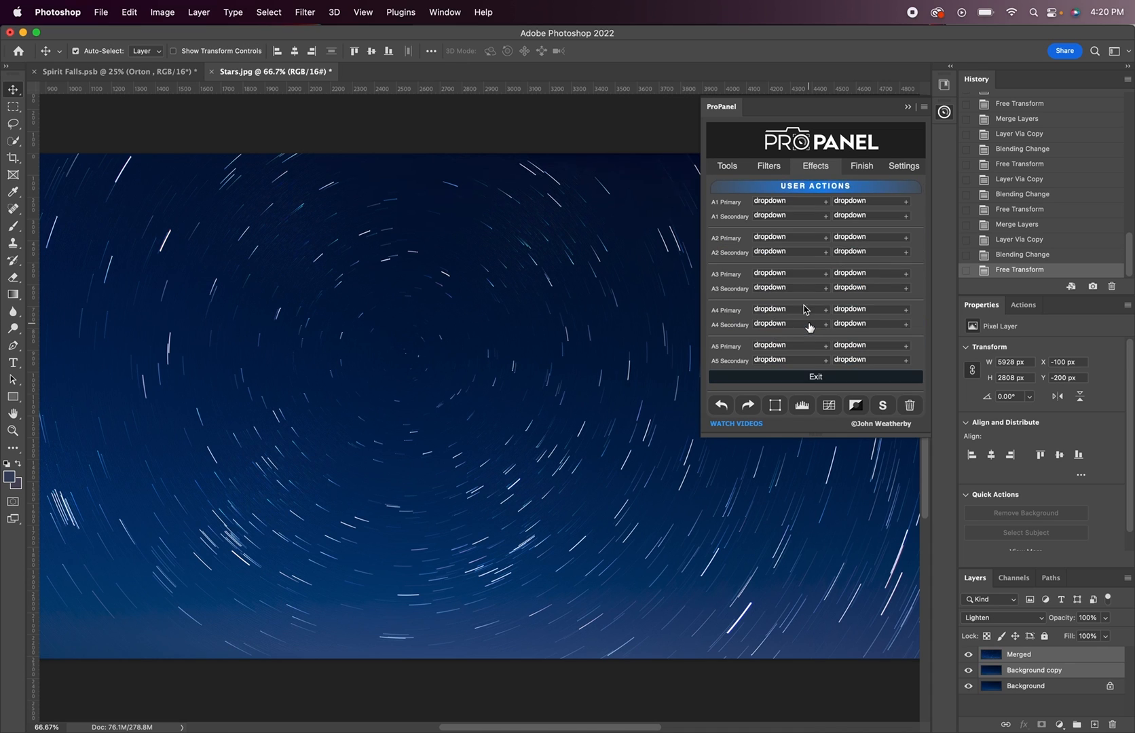
# - Assign Vivid Stars to the first ProPanel user action and exit setup
pyautogui.click(789, 200)
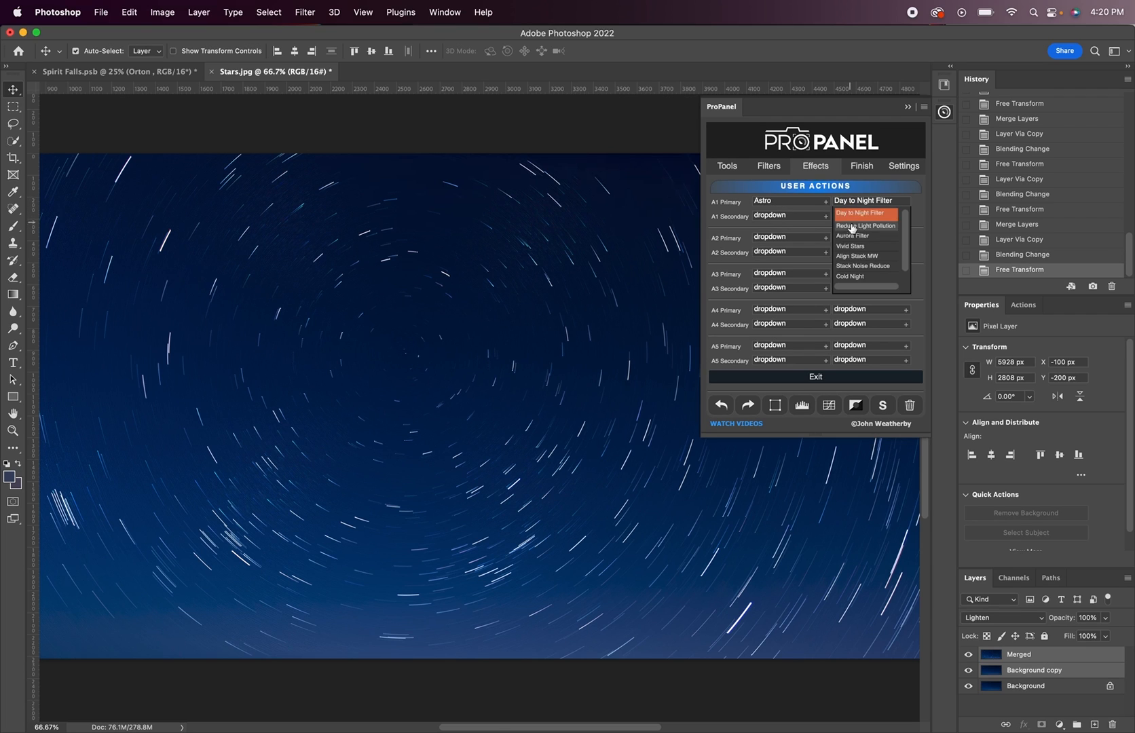
pyautogui.click(853, 245)
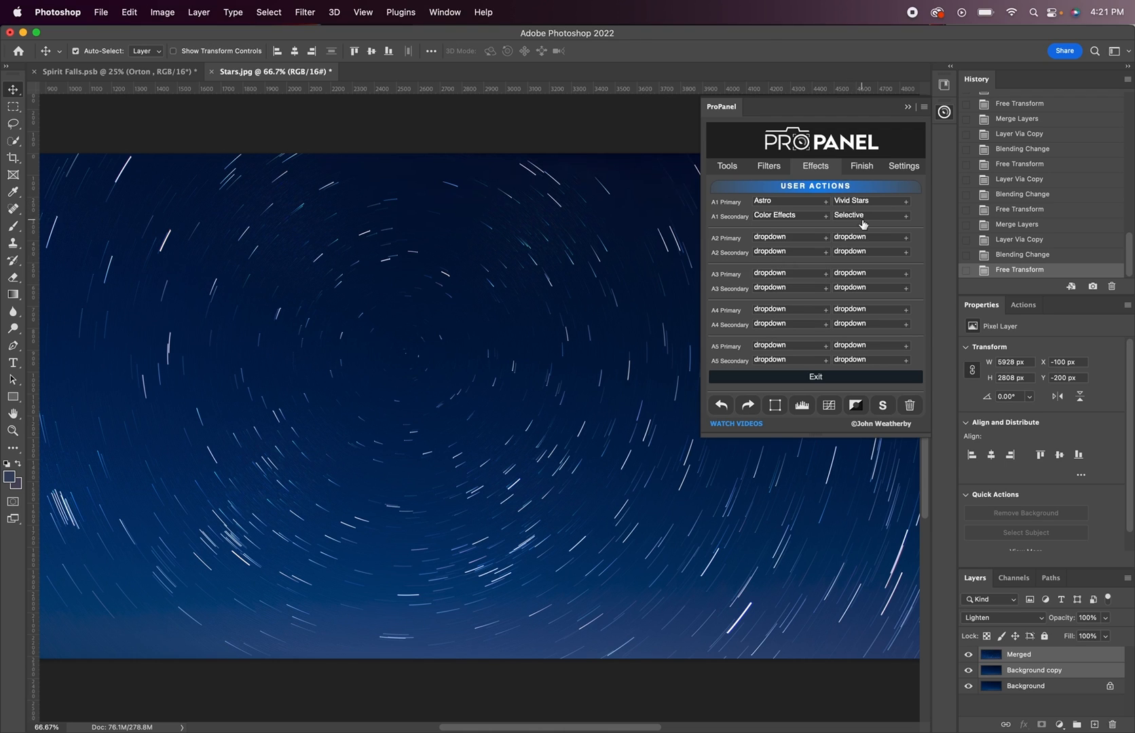
pyautogui.click(867, 215)
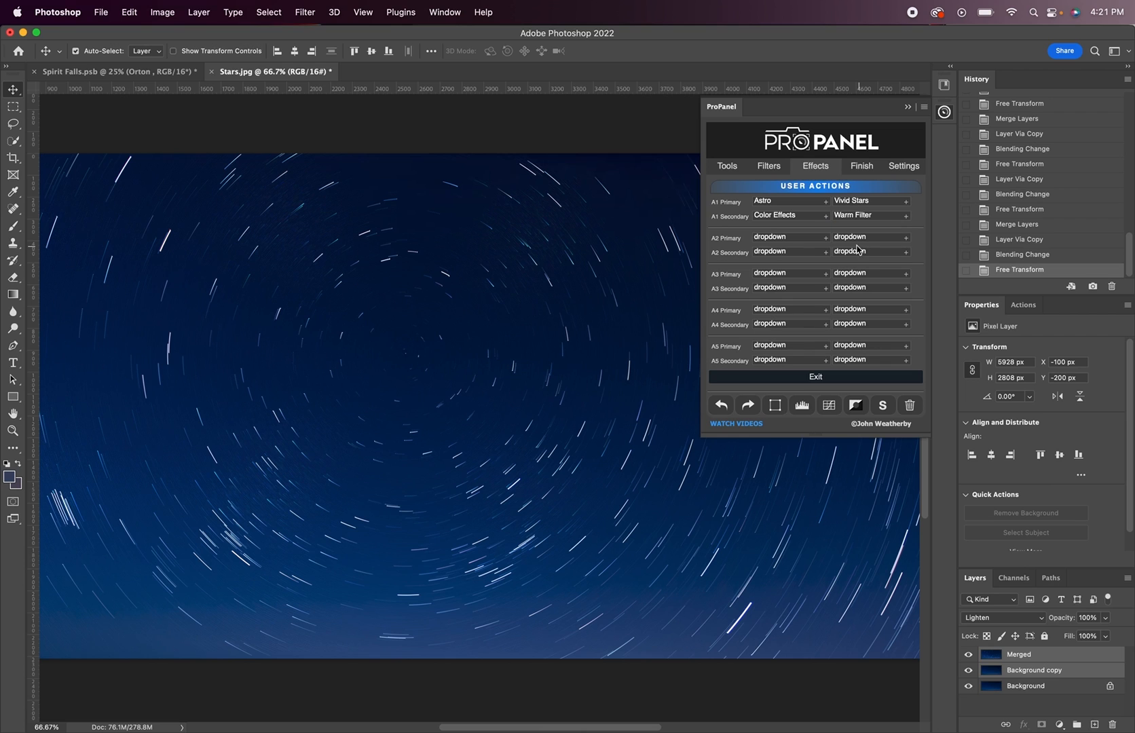
# - Run the Vivid Stars user action on the Stars image
pyautogui.click(815, 166)
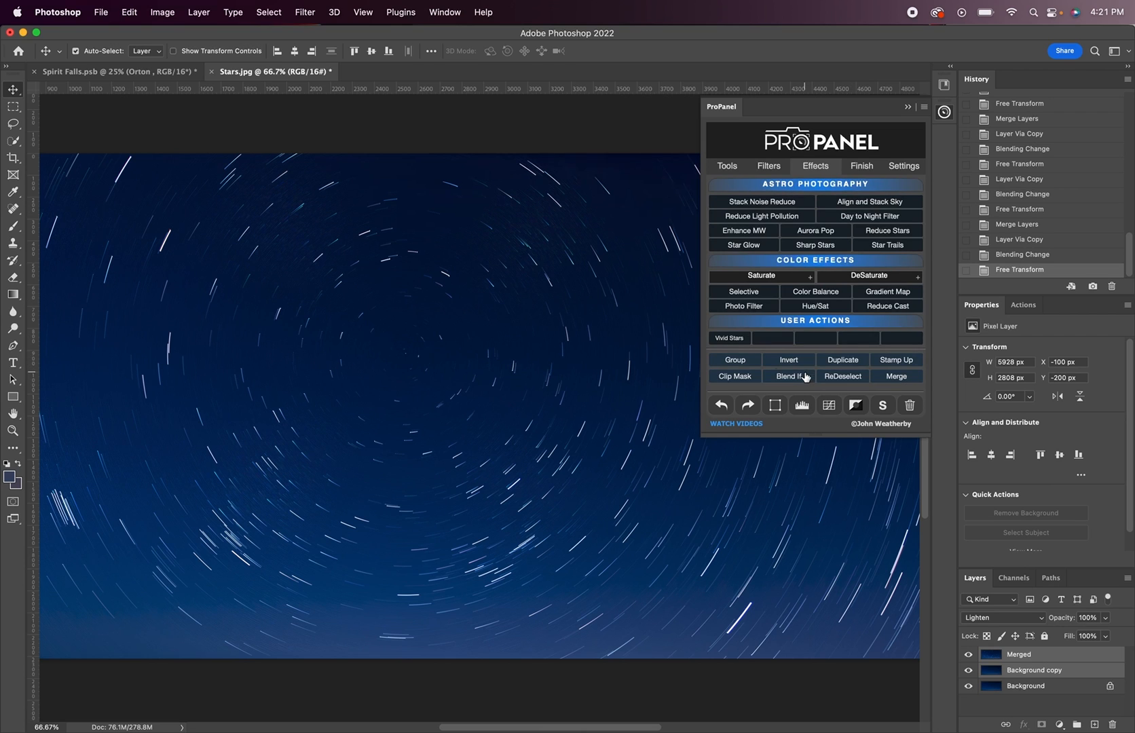
pyautogui.moveTo(730, 340)
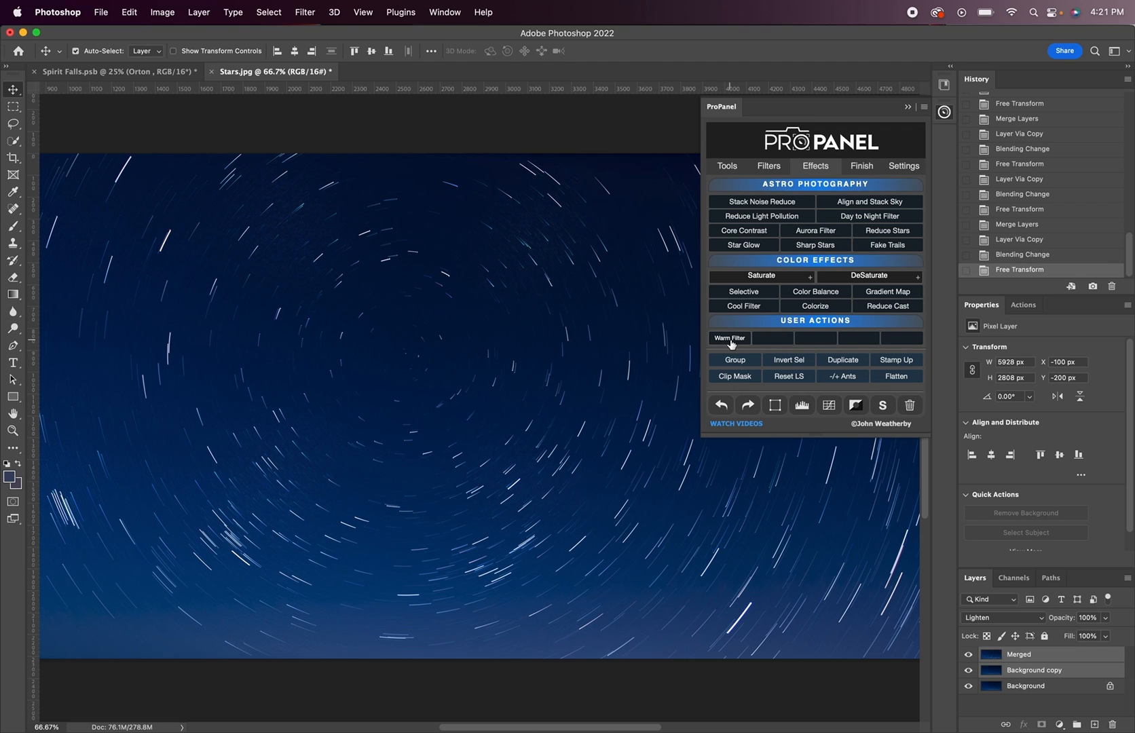
pyautogui.click(729, 338)
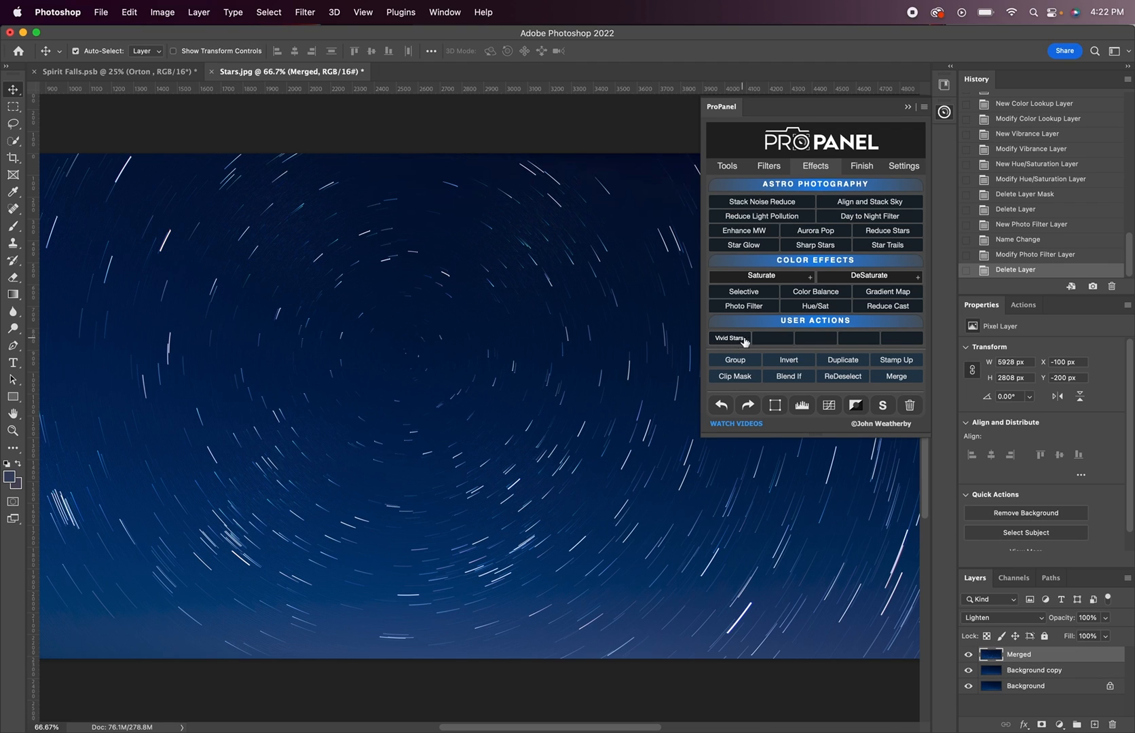
pyautogui.click(729, 338)
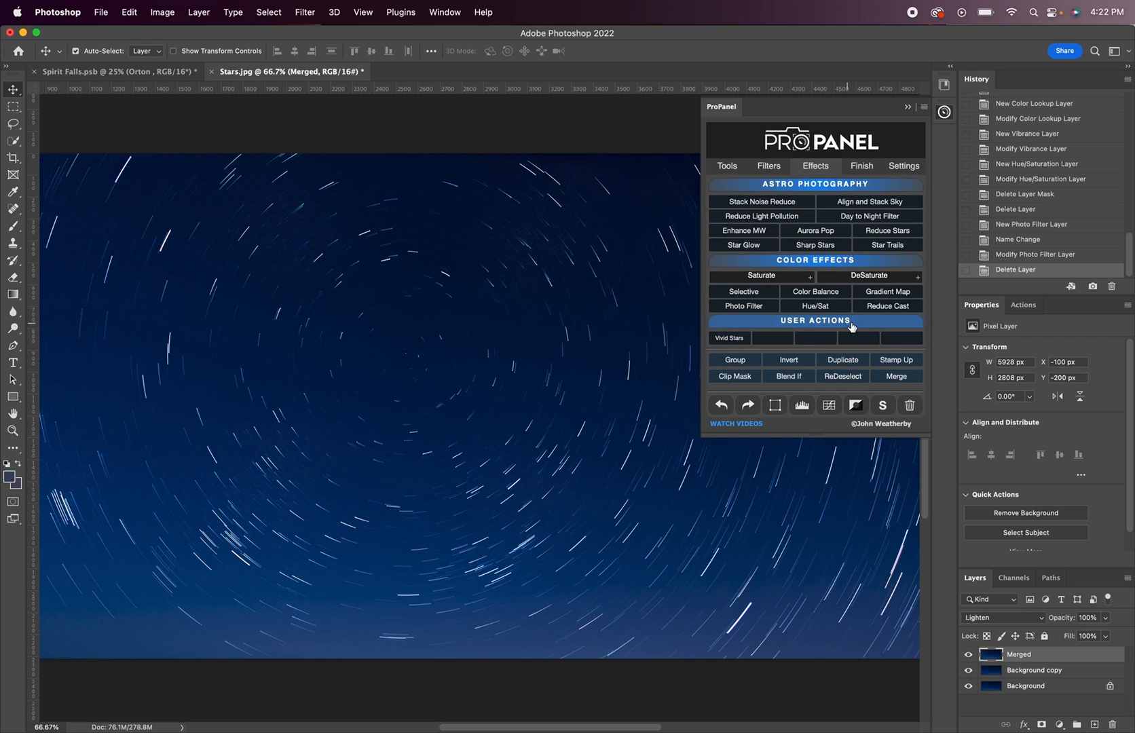
pyautogui.click(915, 107)
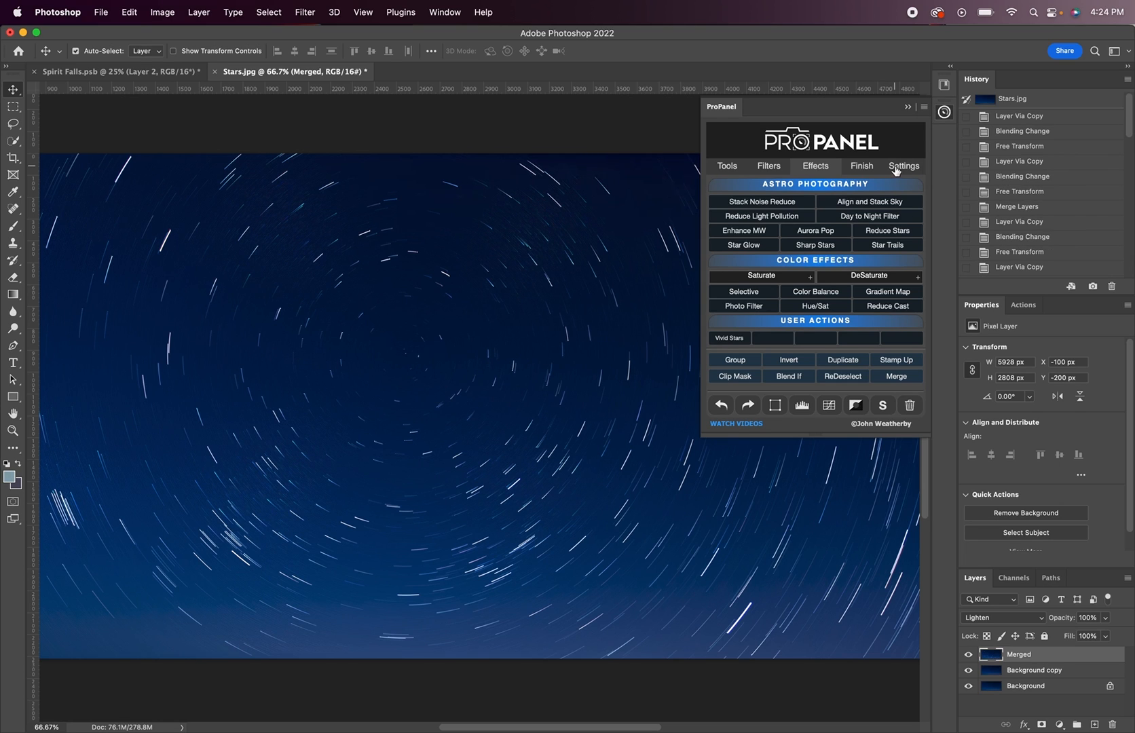
# - Check the Water channel name in settings, then save Spirit Falls' water selection
pyautogui.click(902, 165)
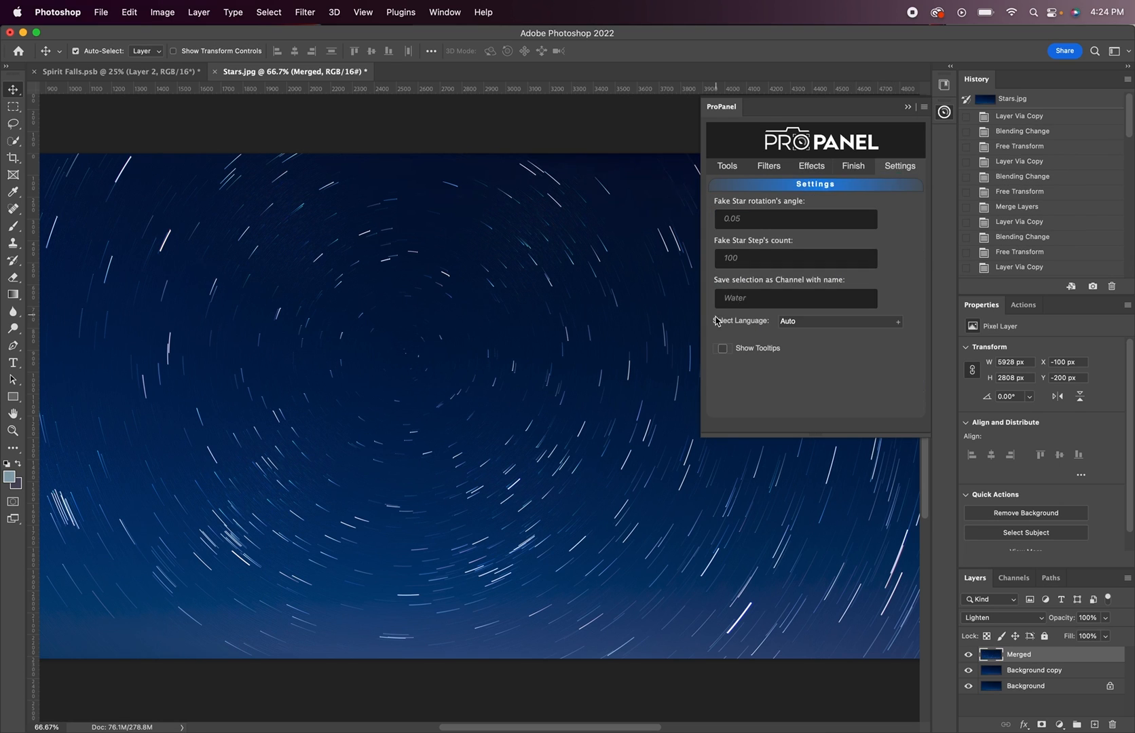
pyautogui.click(794, 298)
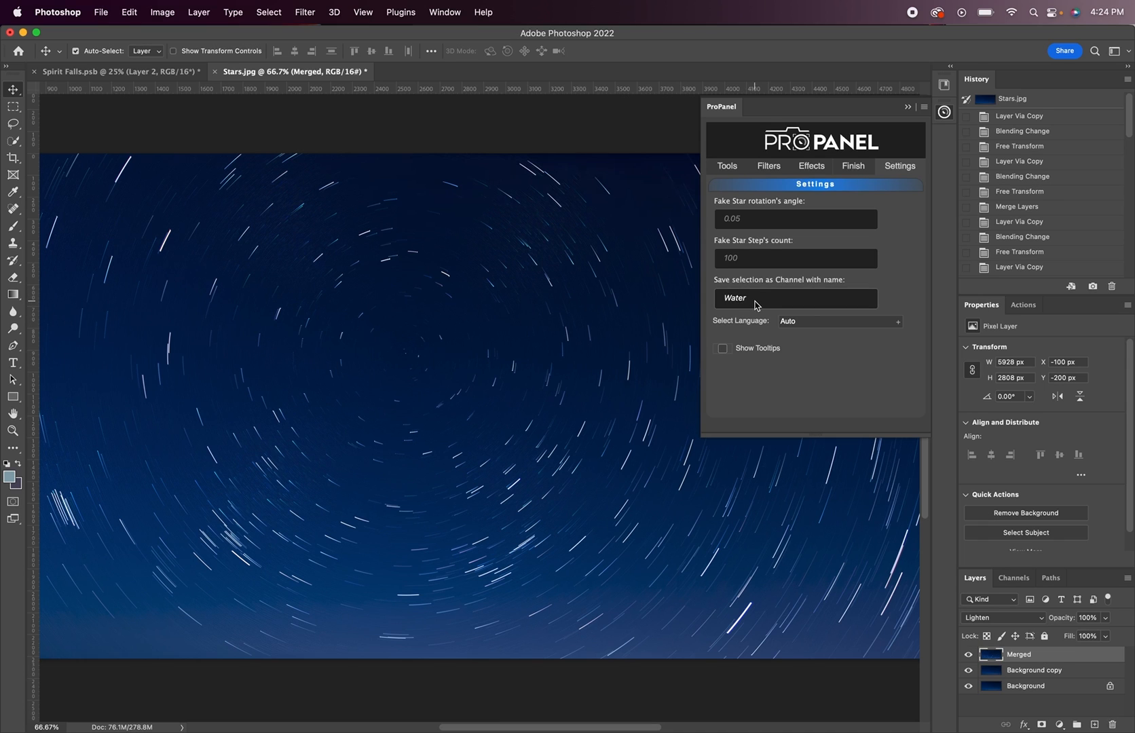
pyautogui.click(108, 71)
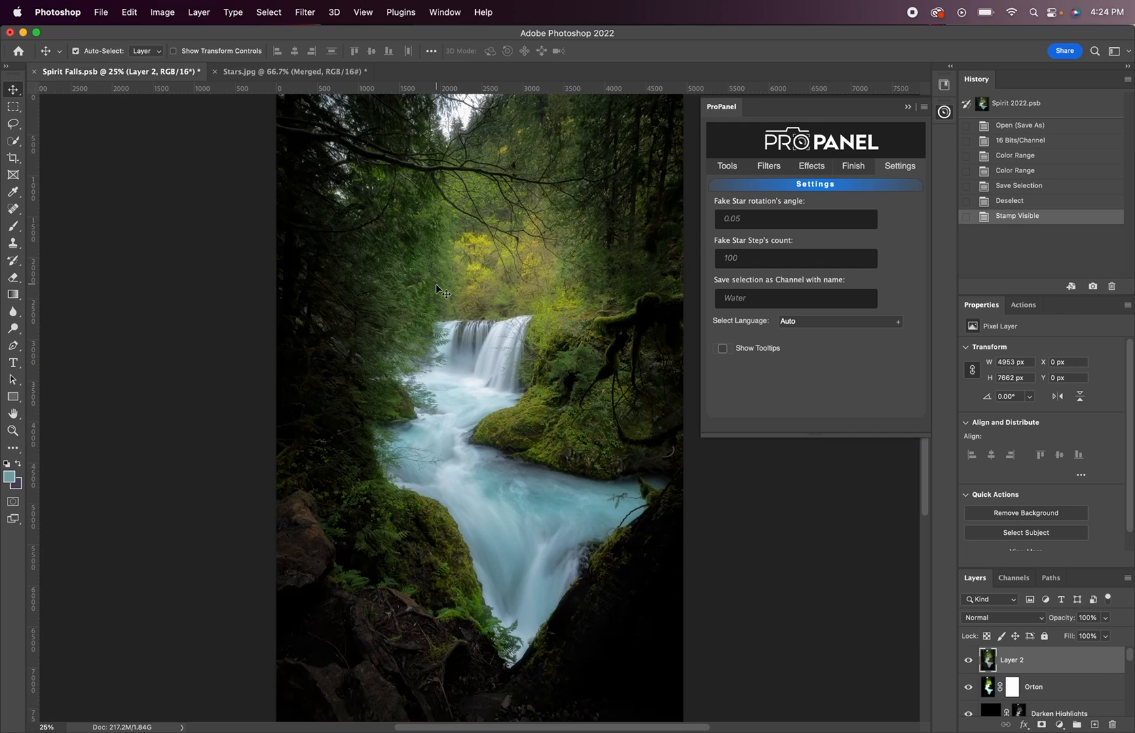
pyautogui.click(729, 166)
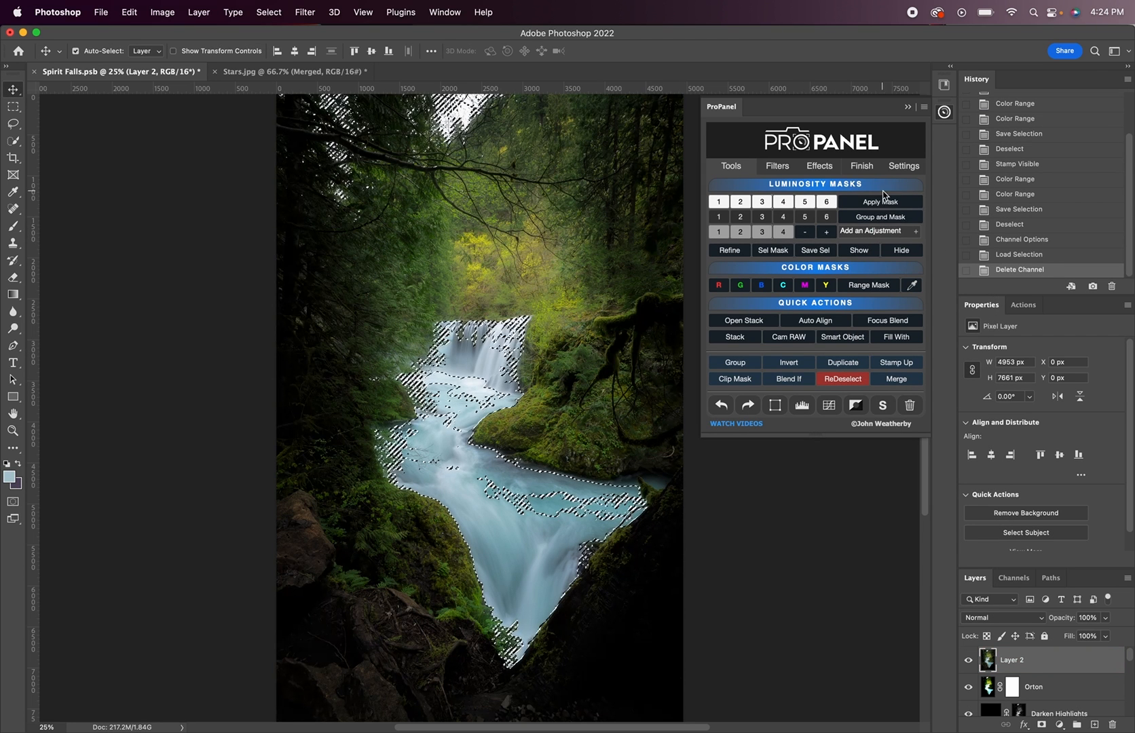
pyautogui.click(899, 165)
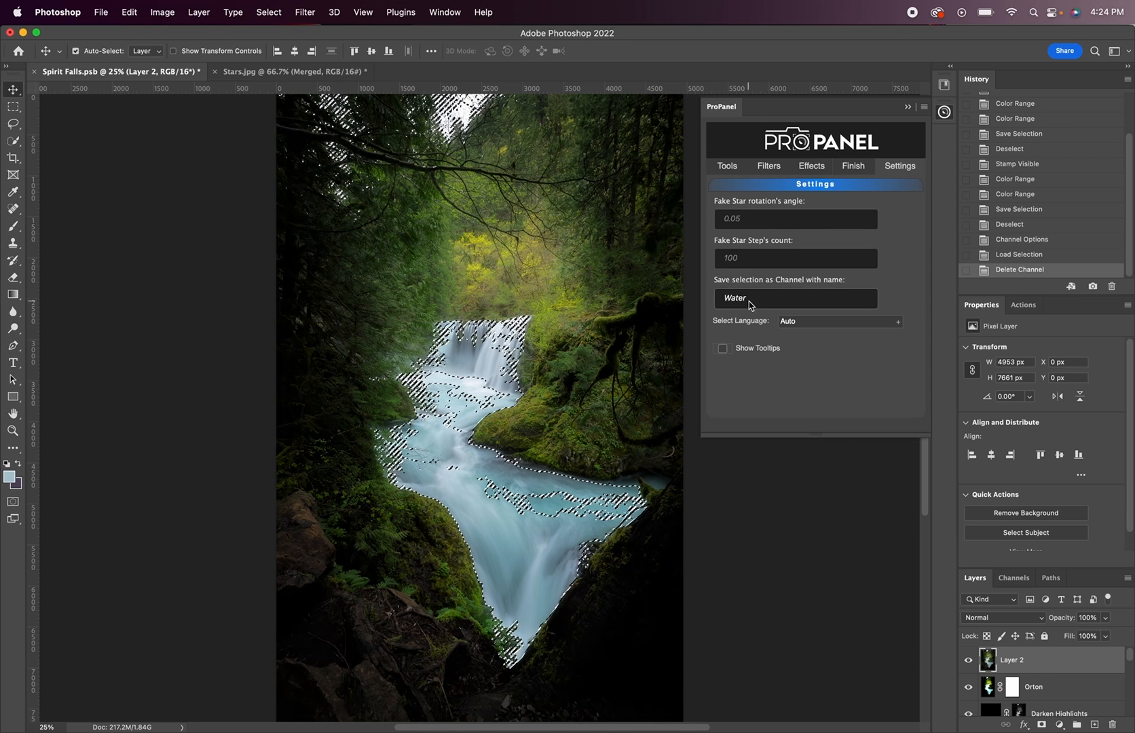
pyautogui.click(730, 165)
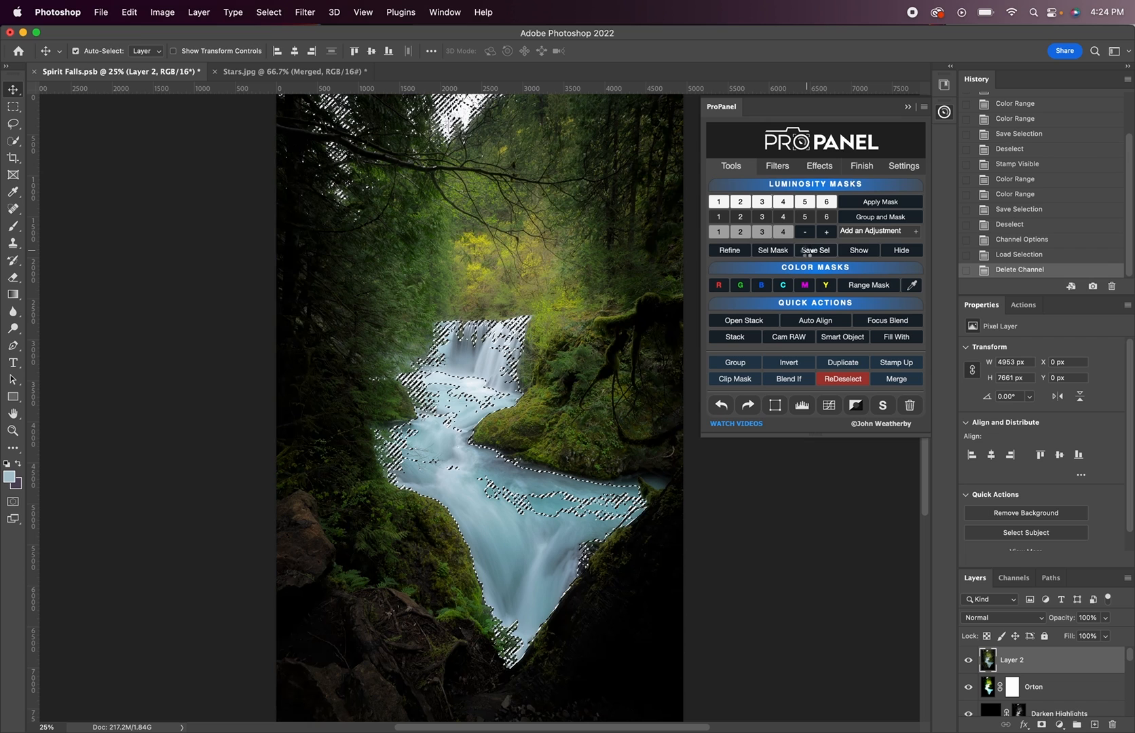
pyautogui.click(841, 379)
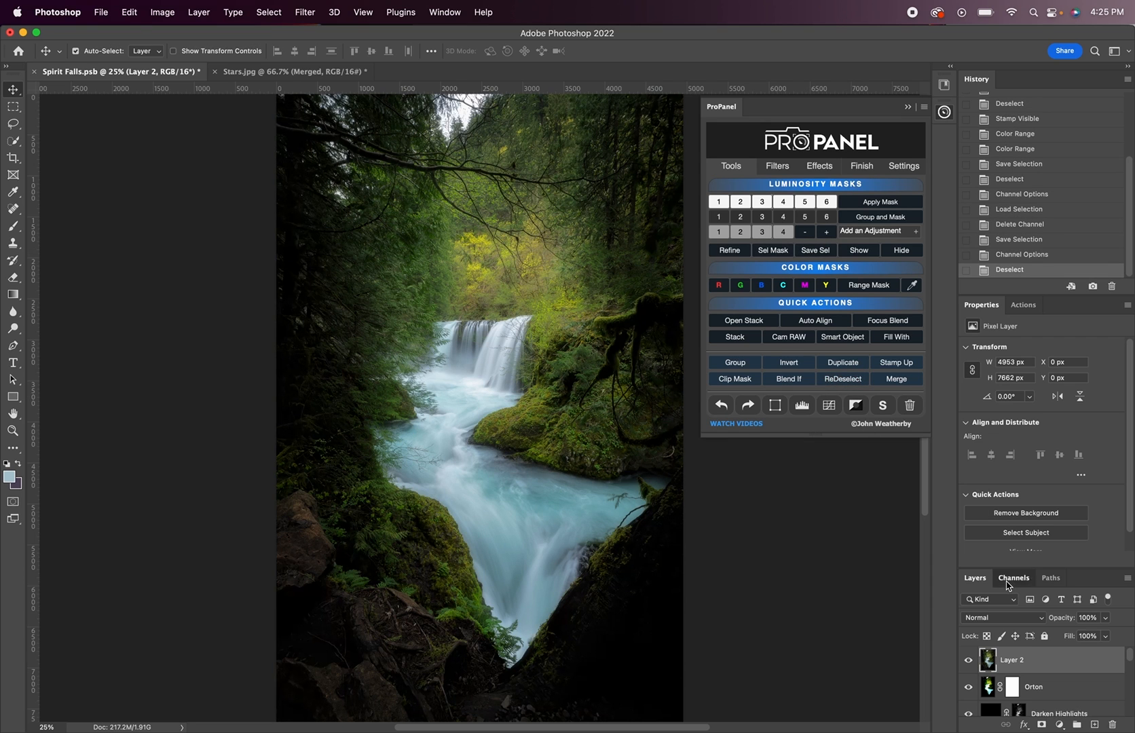
# - Inspect the Water channel in the Channels panel, return to Layers, and deselect
pyautogui.click(1013, 577)
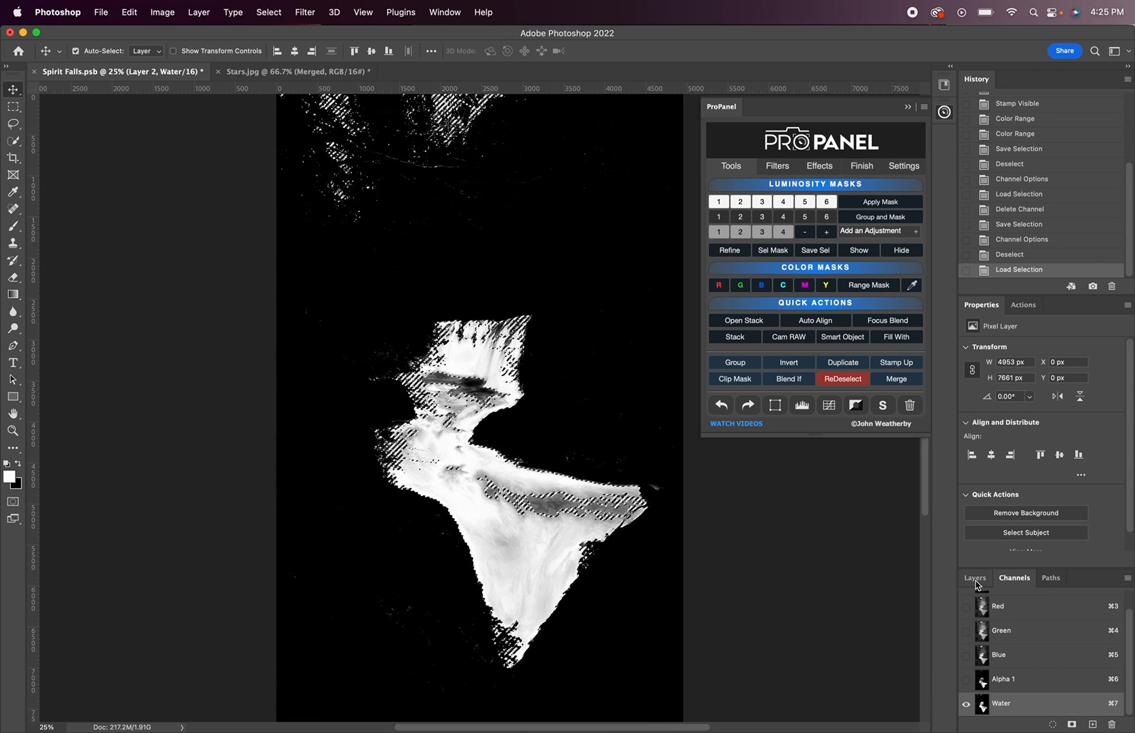
pyautogui.click(973, 577)
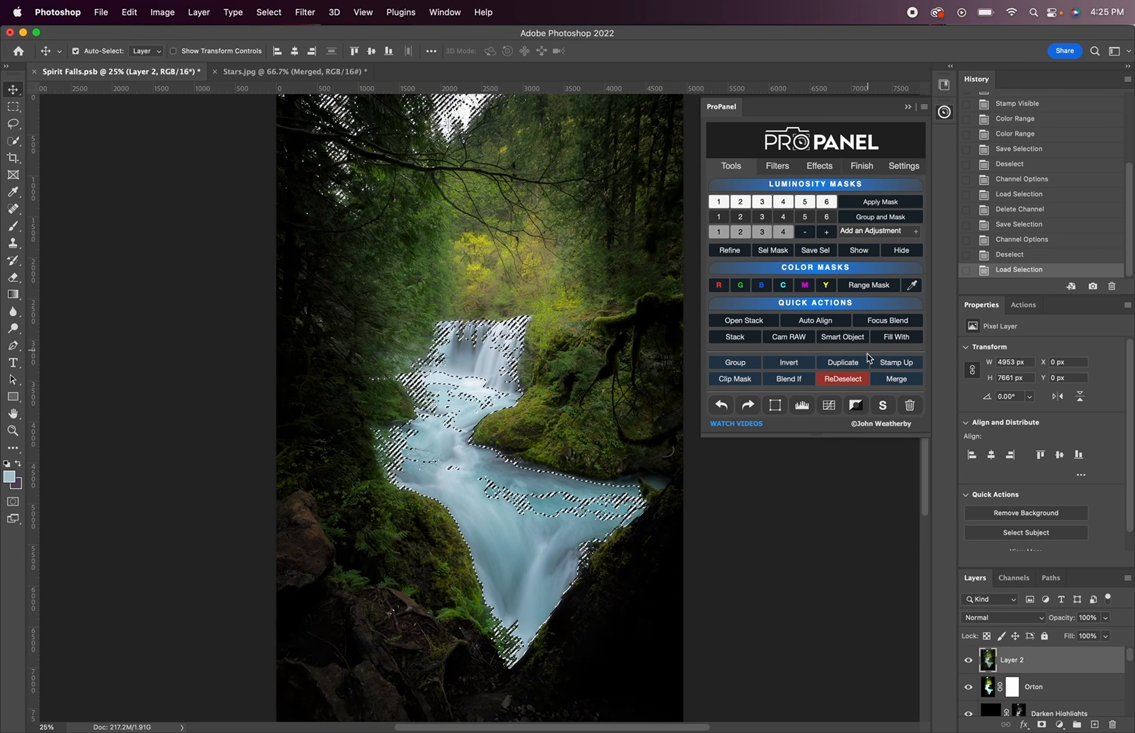
pyautogui.click(841, 379)
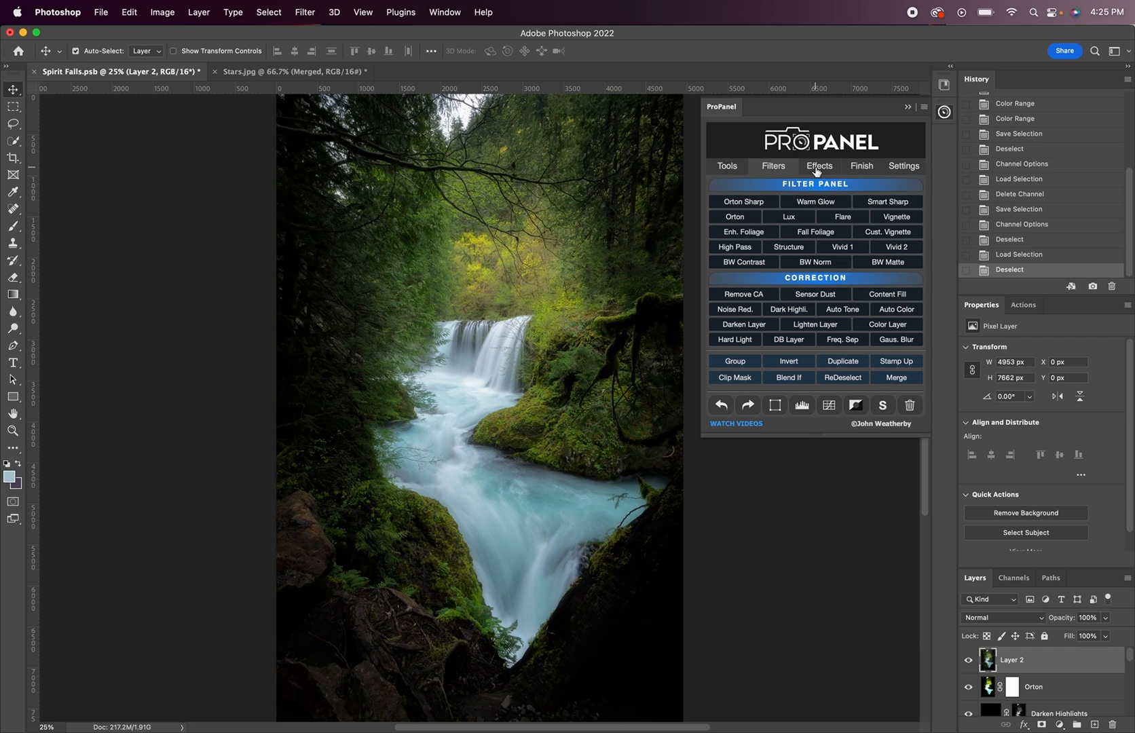
pyautogui.click(726, 166)
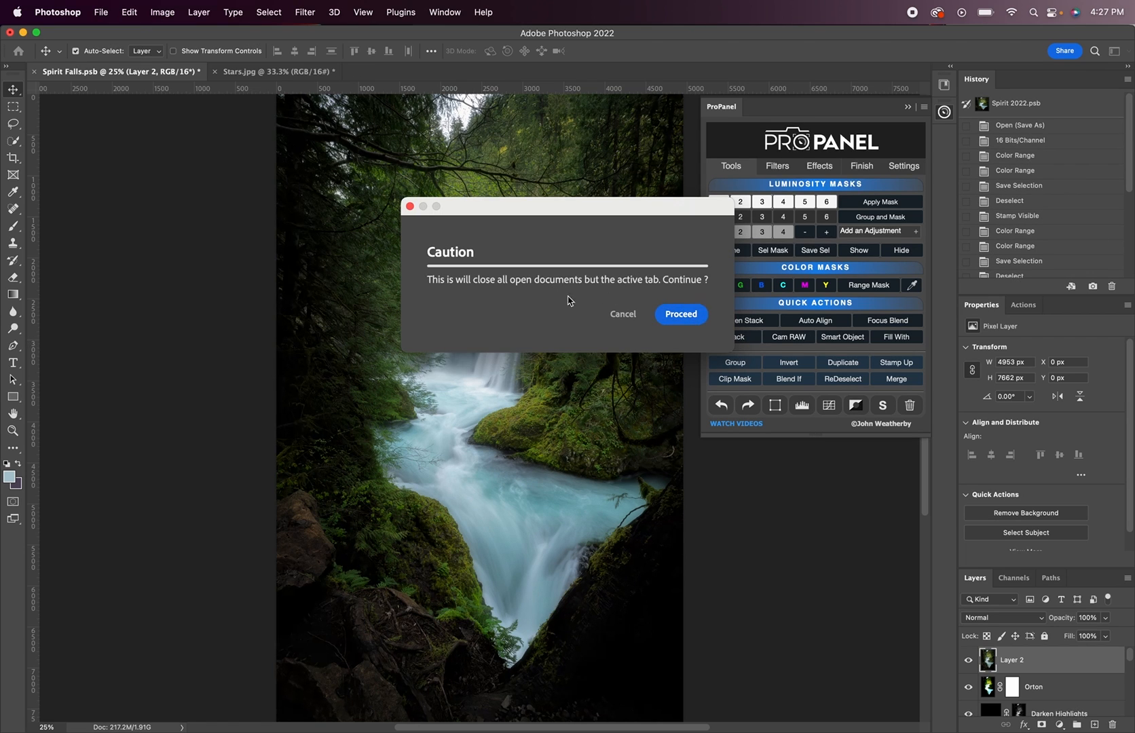
pyautogui.moveTo(559, 292)
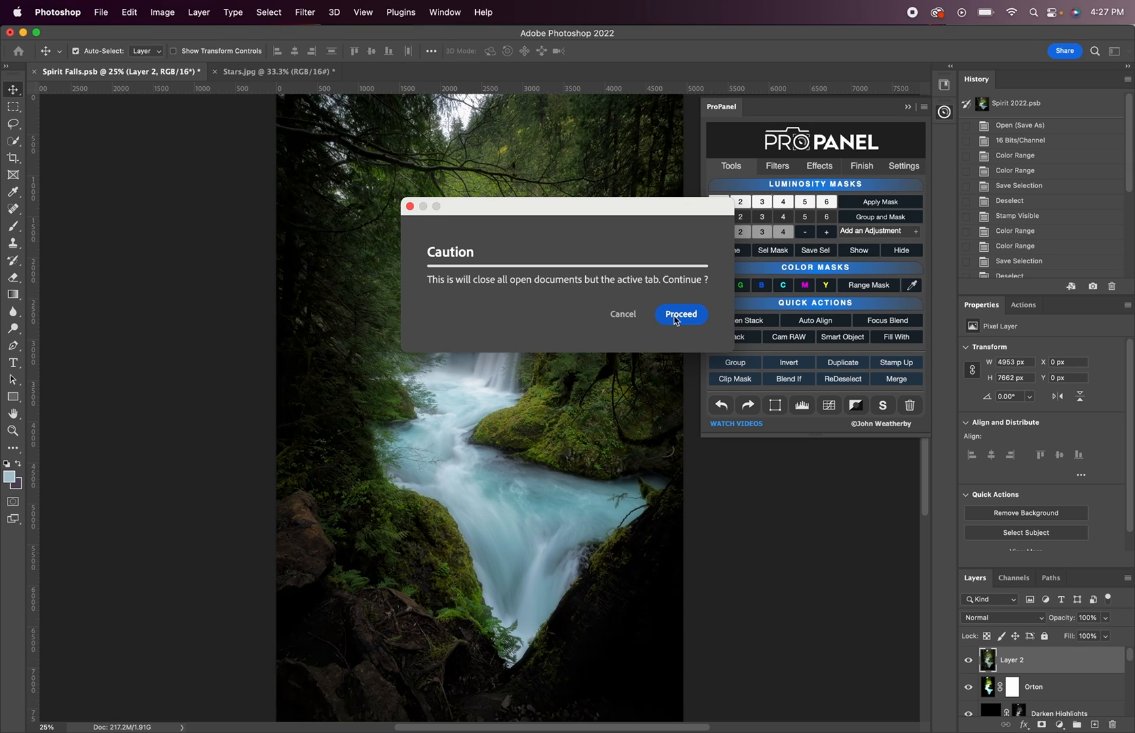
pyautogui.moveTo(545, 292)
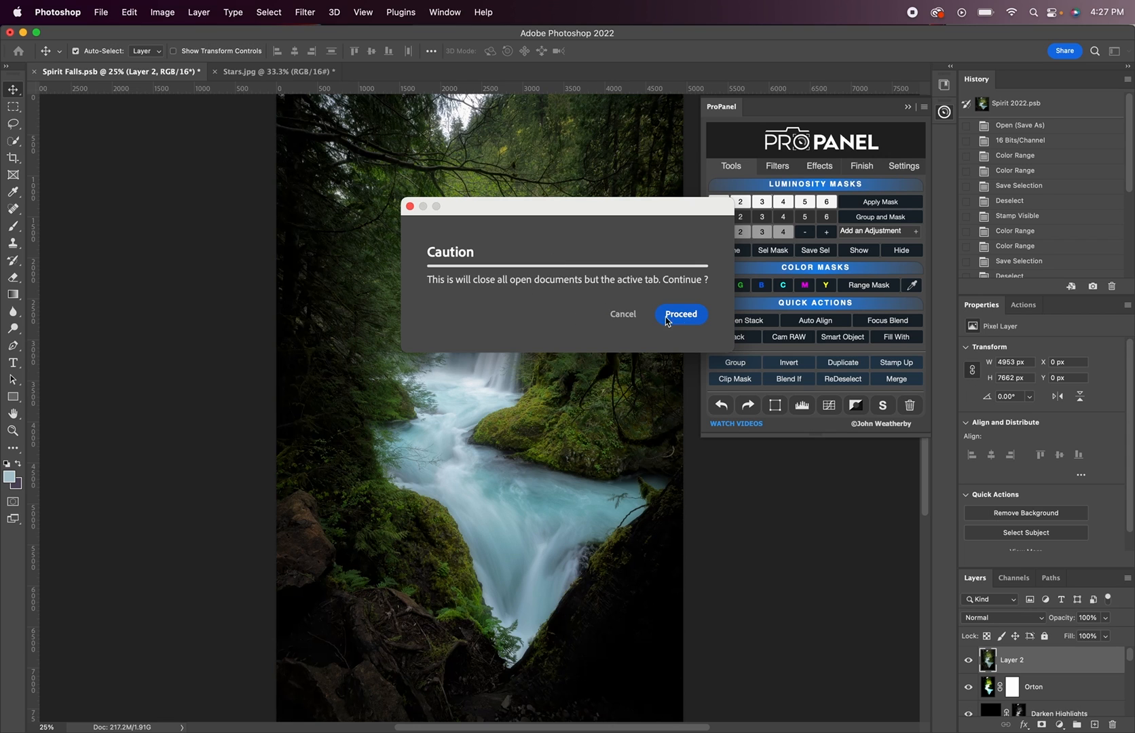
pyautogui.moveTo(382, 229)
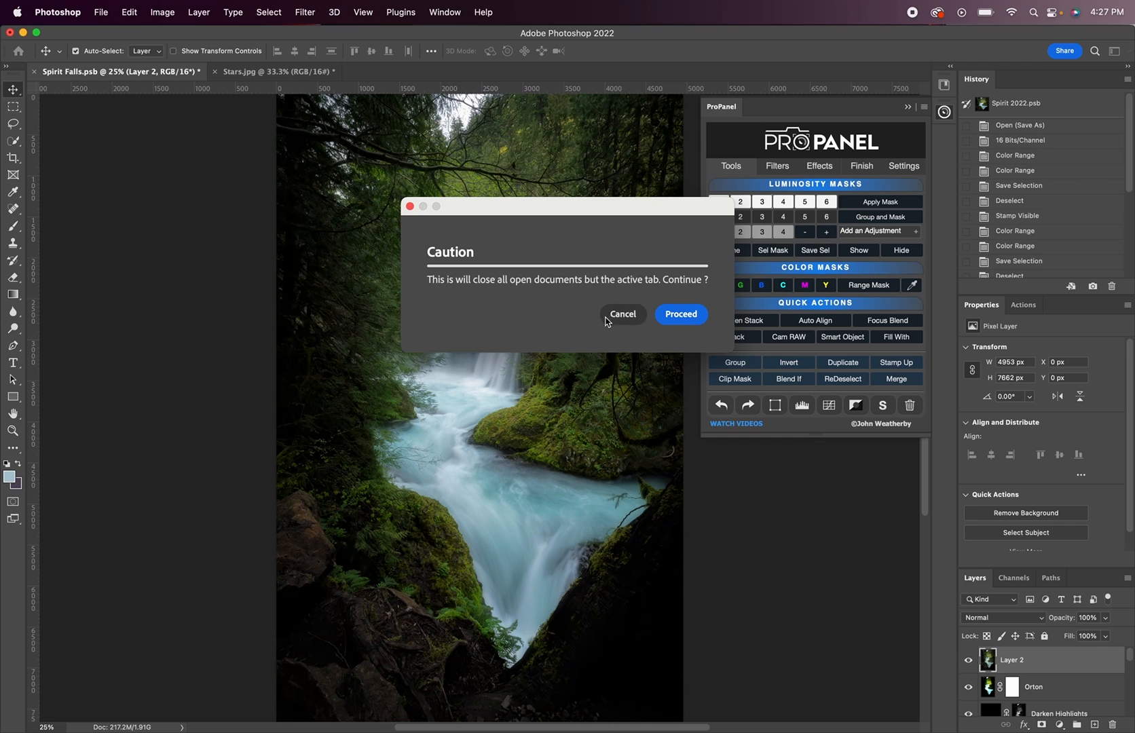
pyautogui.click(621, 315)
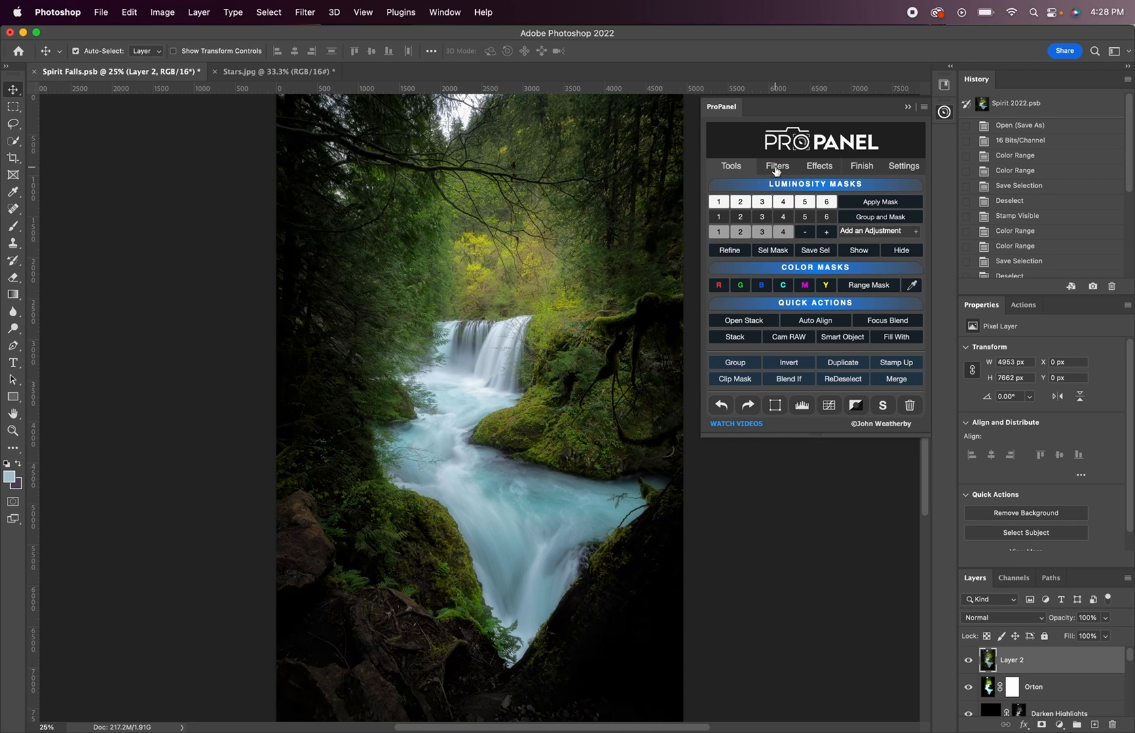
pyautogui.click(903, 166)
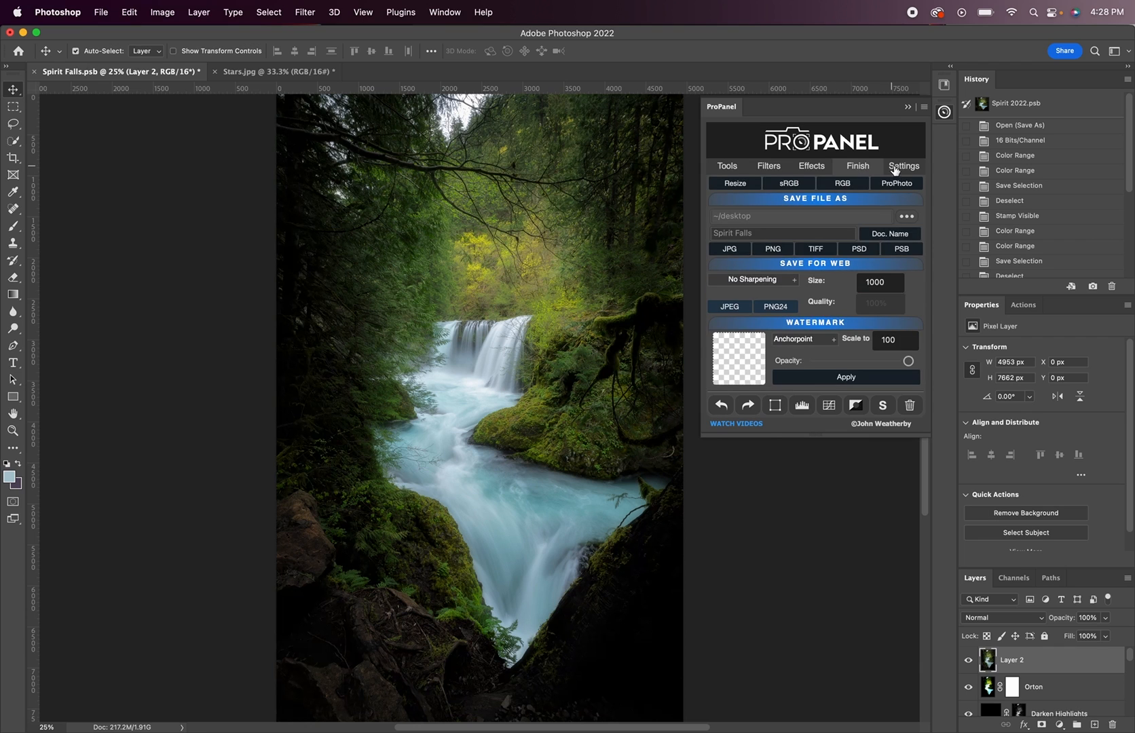
pyautogui.click(728, 166)
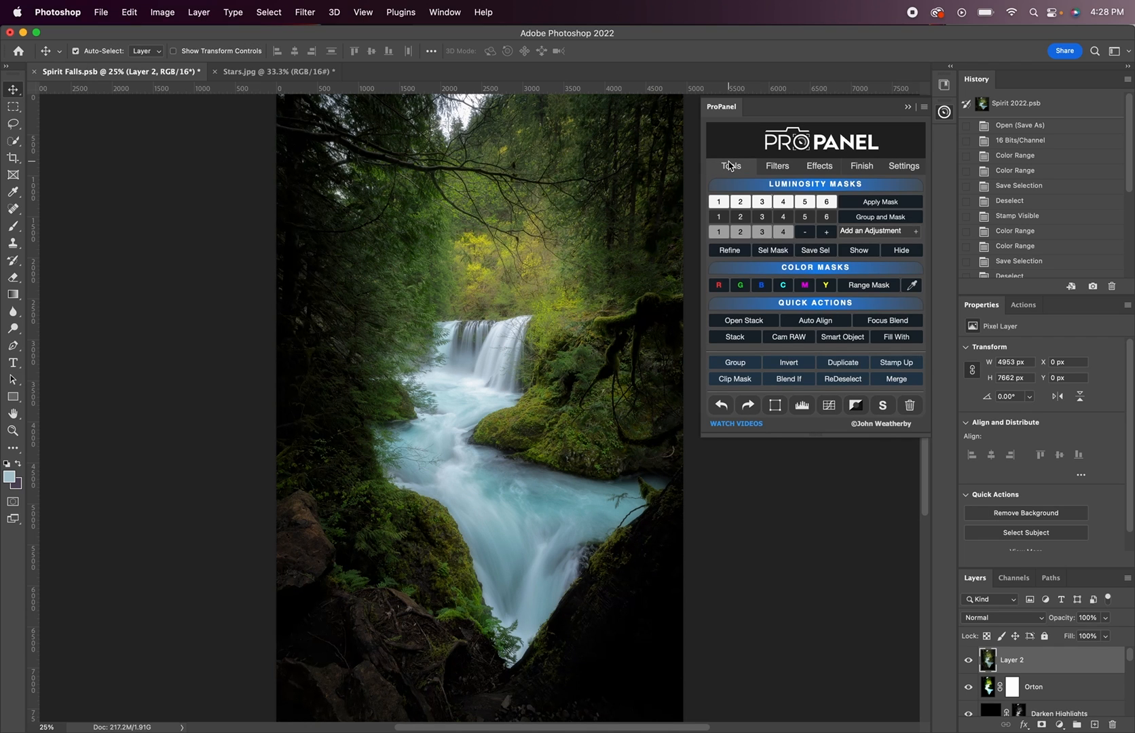
pyautogui.moveTo(737, 179)
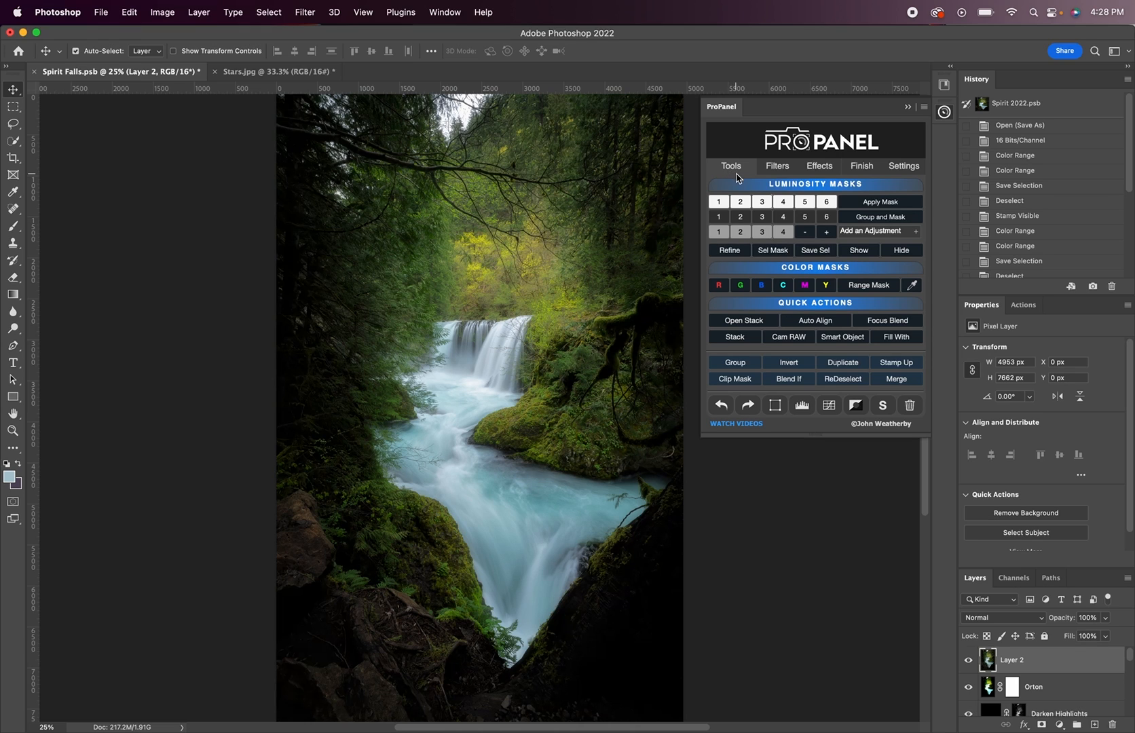